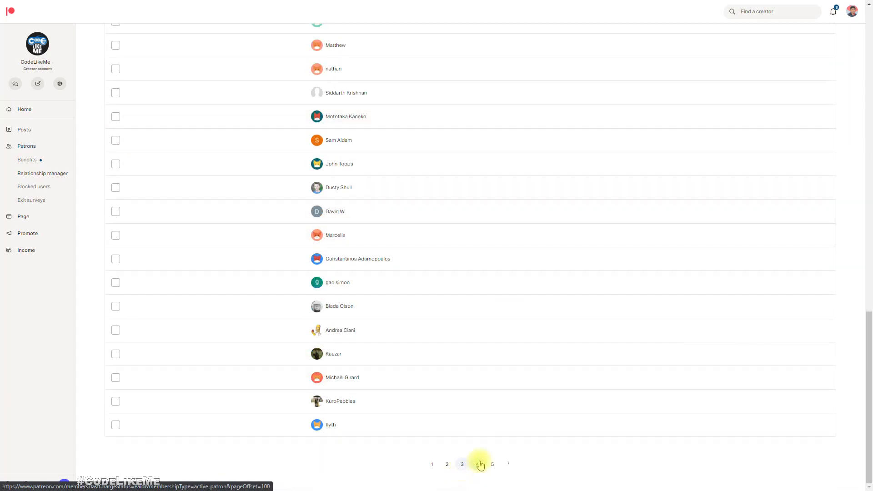
- Show the next page of the active patrons list in Patreon
left_click(492, 464)
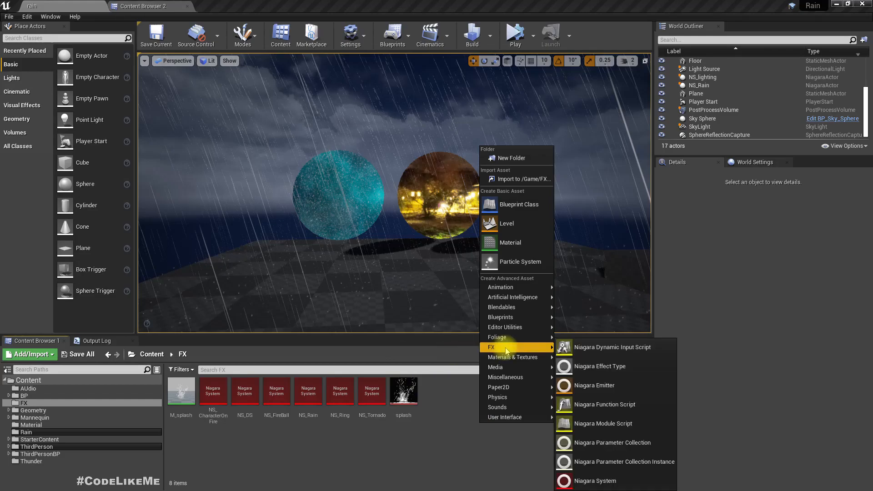
- Create an empty Niagara system named NS_Portal in the FX folder and open it for editing
left_click(594, 480)
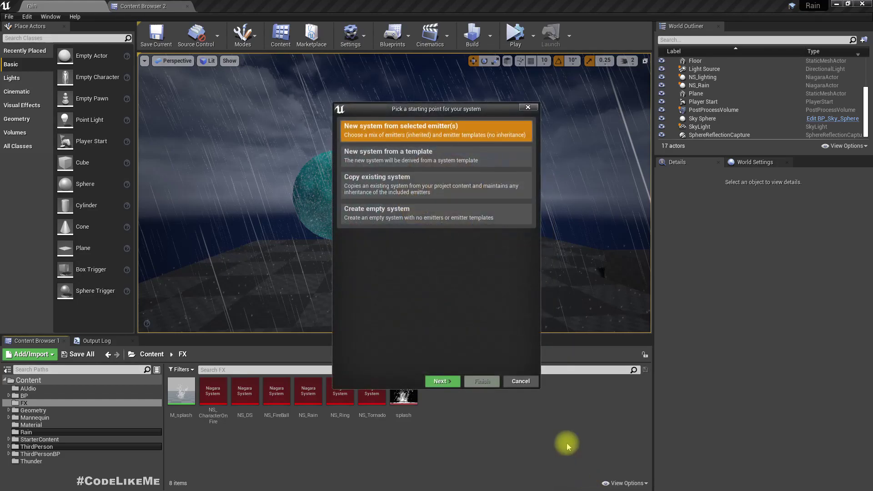
mouse_move(426, 260)
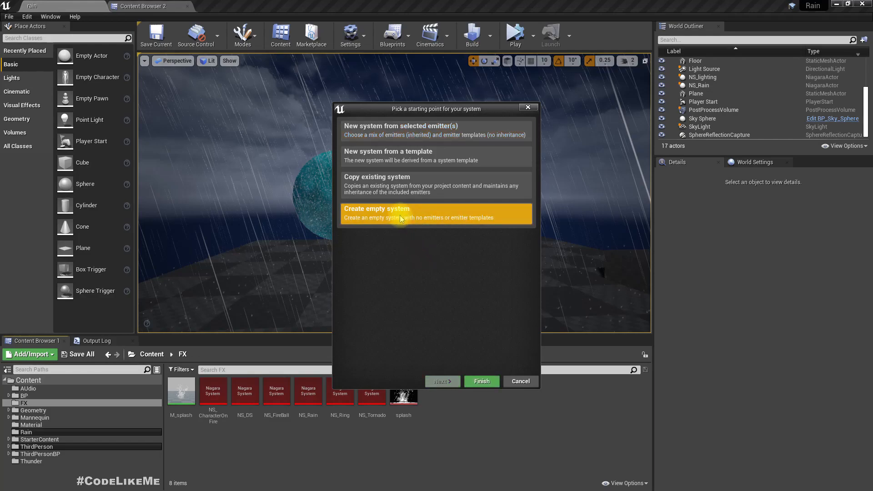
mouse_move(481, 381)
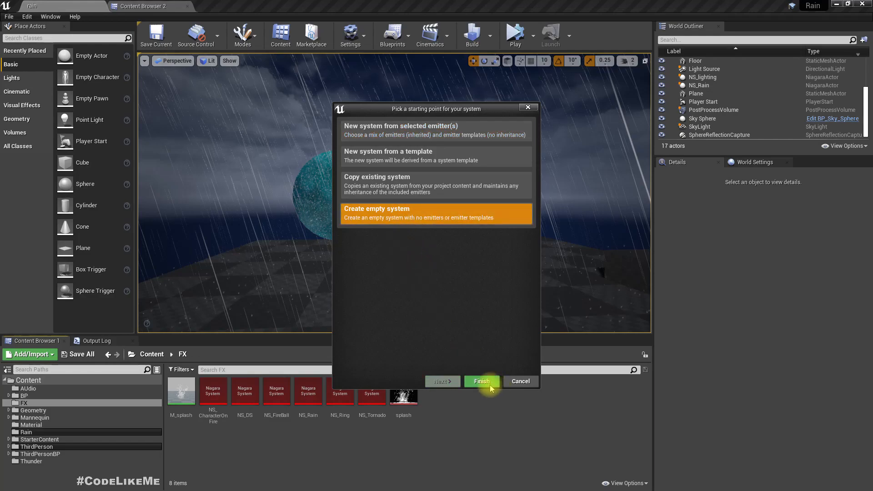
mouse_move(481, 381)
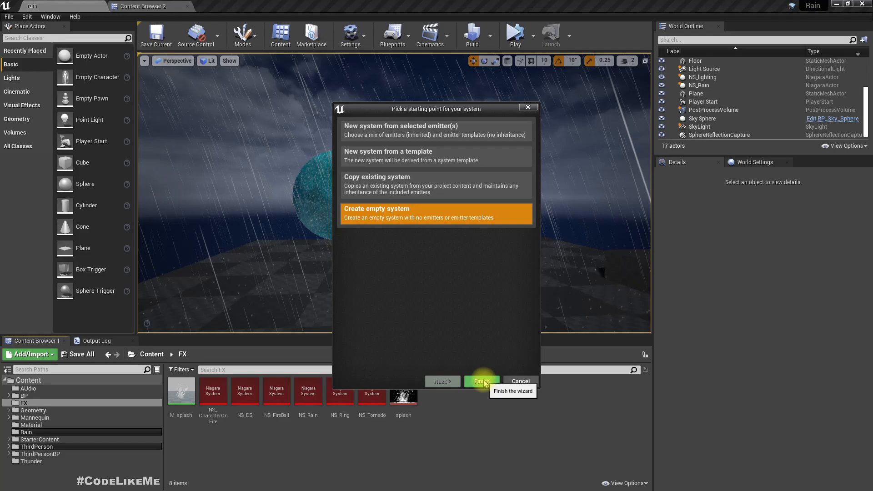
left_click(481, 381)
type("NS_R")
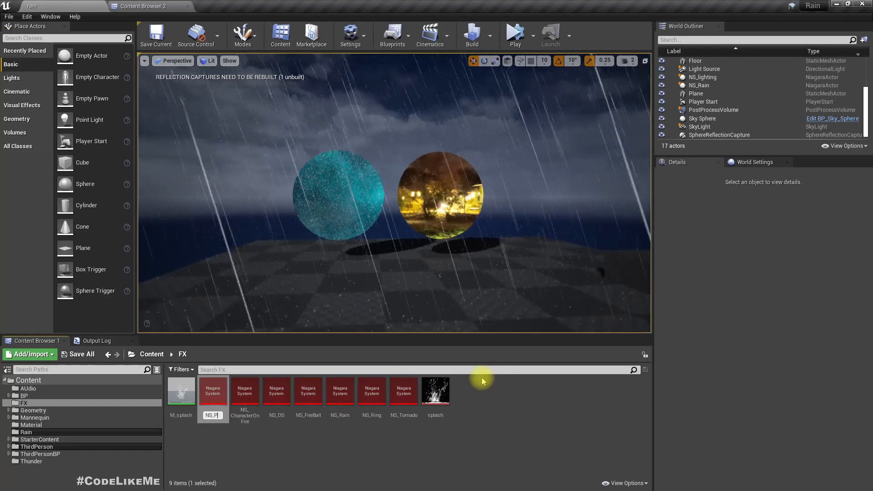
left_click(308, 390)
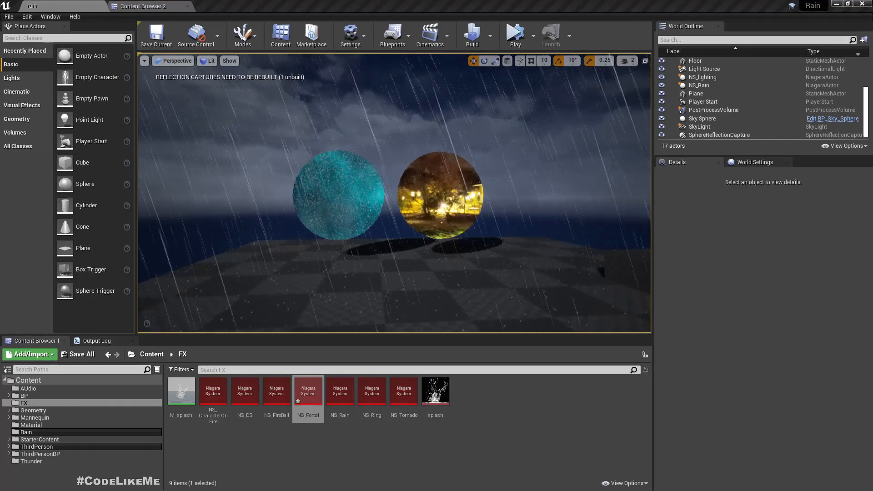
double_click(307, 390)
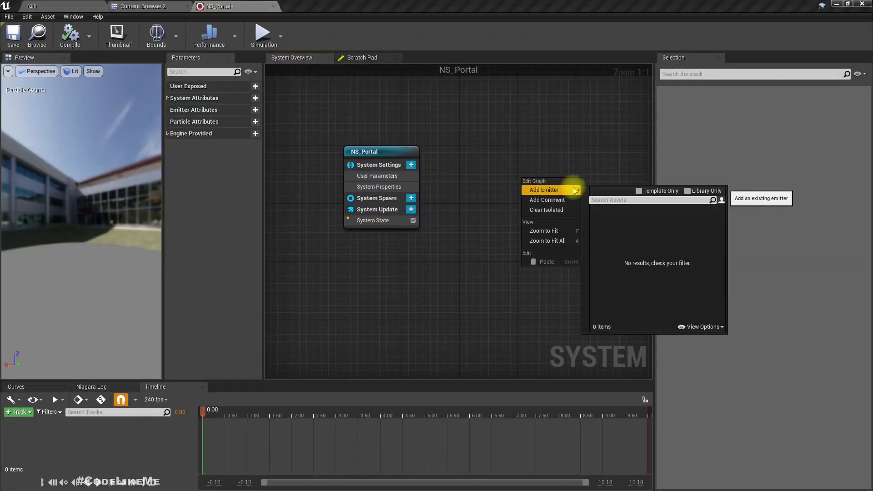
mouse_move(547, 199)
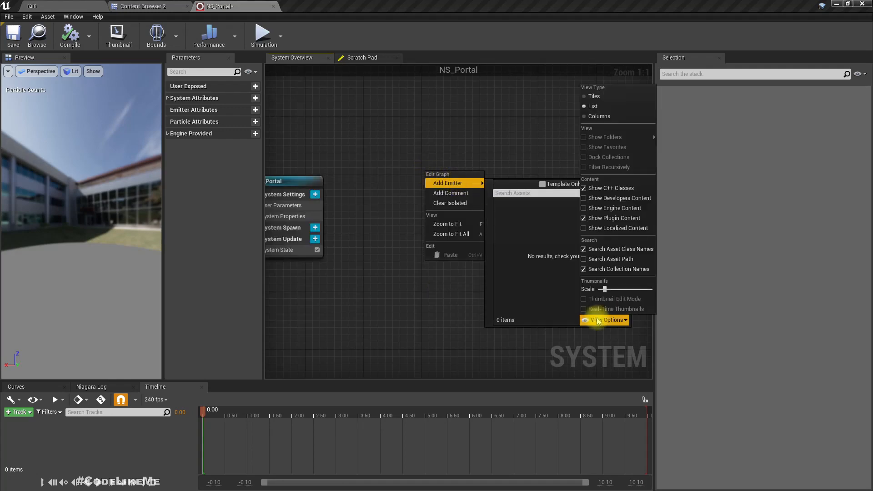
- Add an Empty emitter to NS_Portal with Show Engine Content enabled
left_click(605, 319)
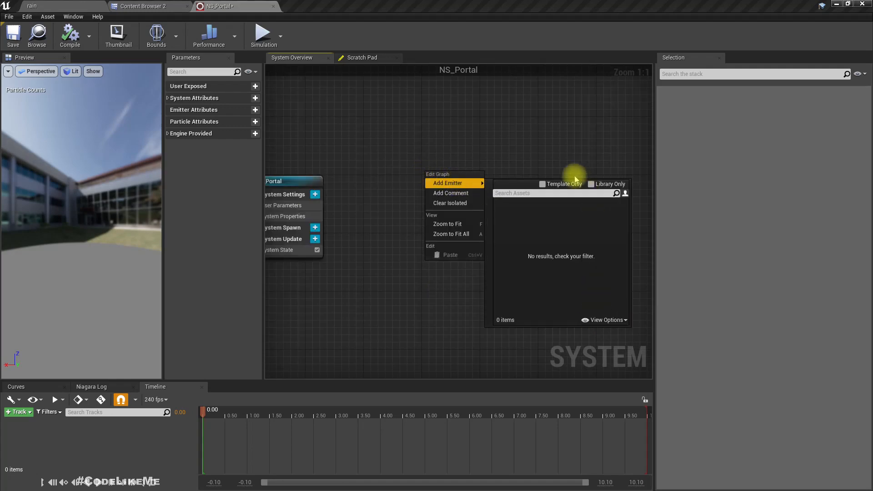
left_click(604, 319)
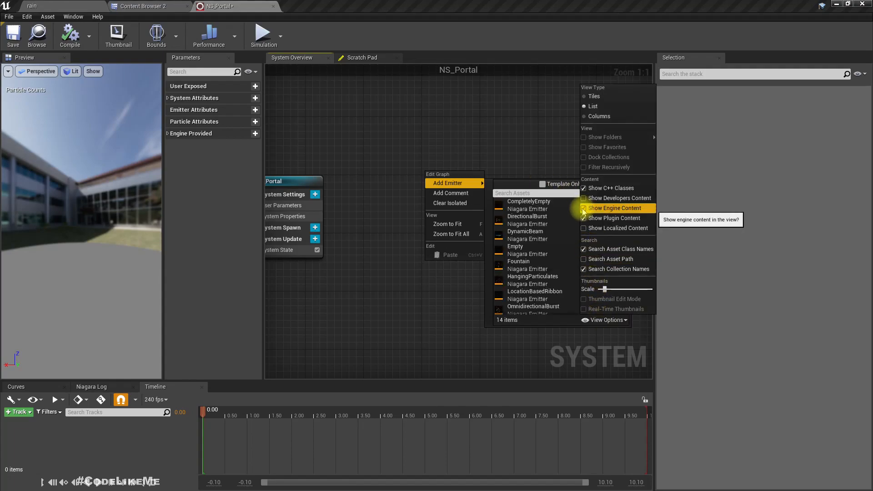
left_click(515, 246)
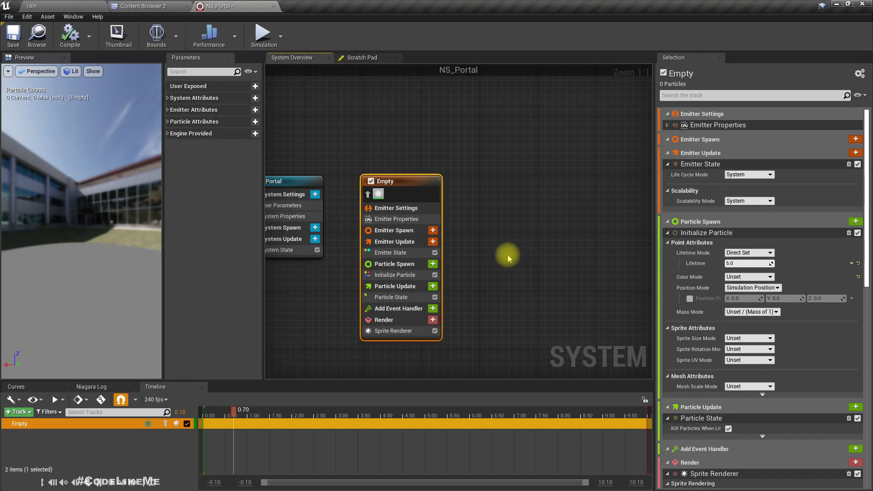
- Add a Spawn Rate module to the emitter with a rate of 5000
left_click(393, 331)
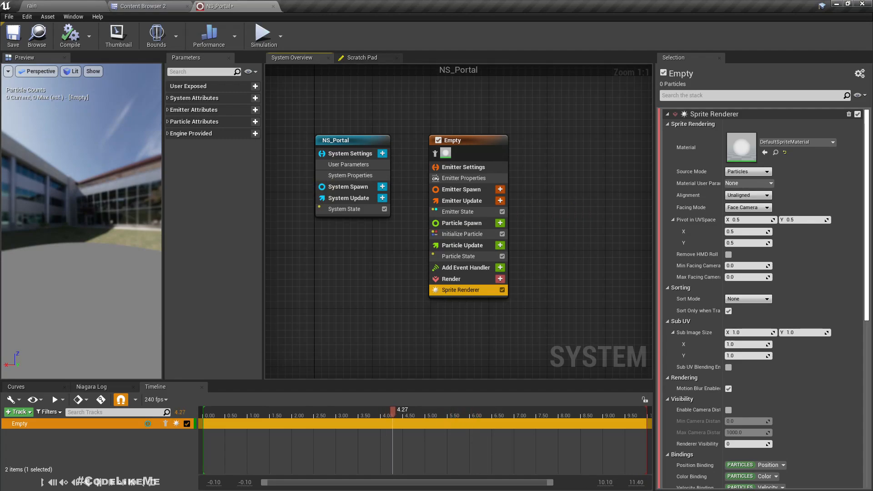
mouse_move(500, 200)
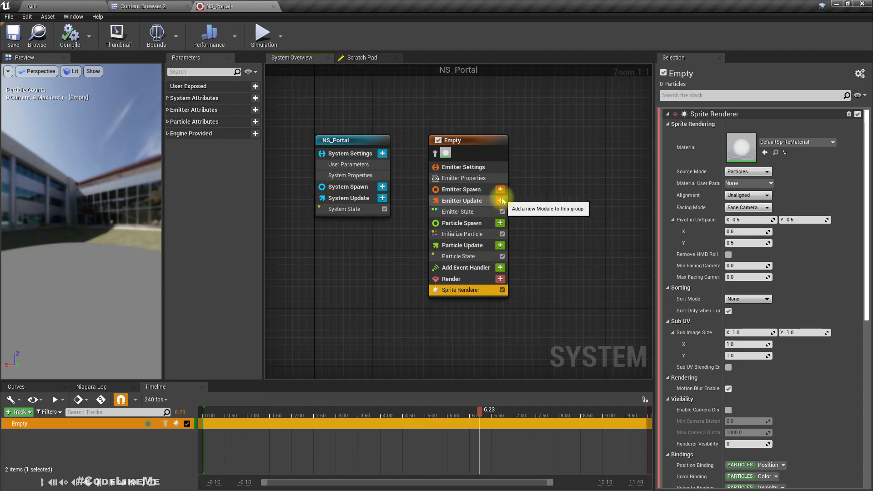
left_click(499, 190)
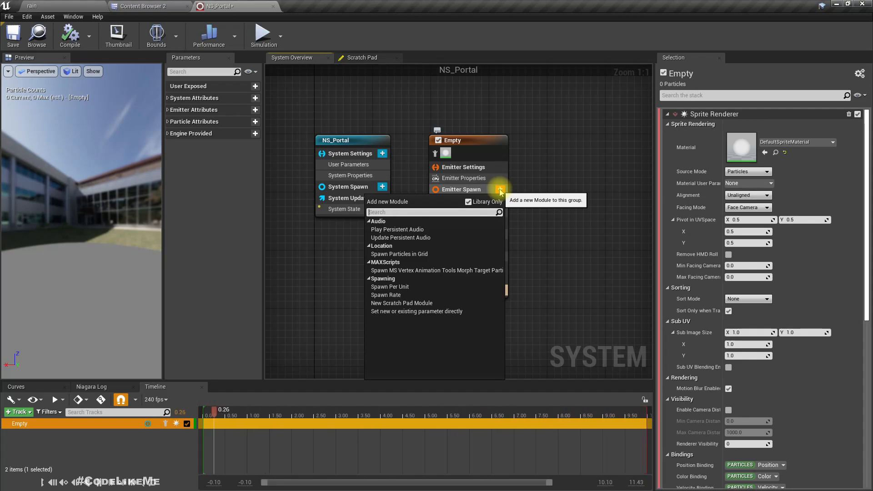
left_click(391, 294)
type("5000")
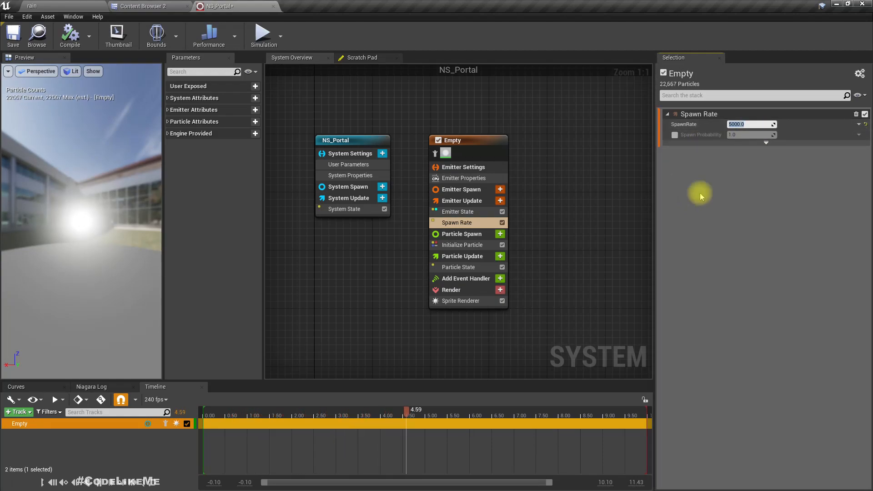
- Give particles a random lifetime between 0.4 and 0.6 in Initialize Particle
left_click(457, 212)
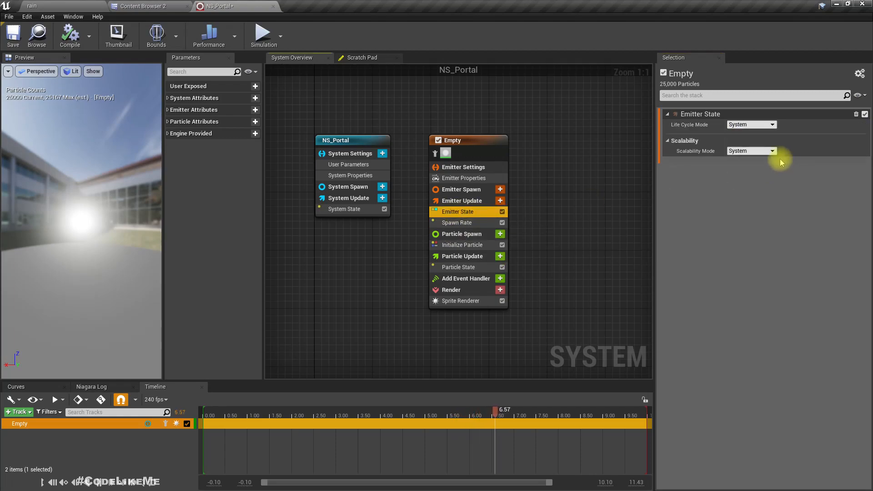
left_click(461, 245)
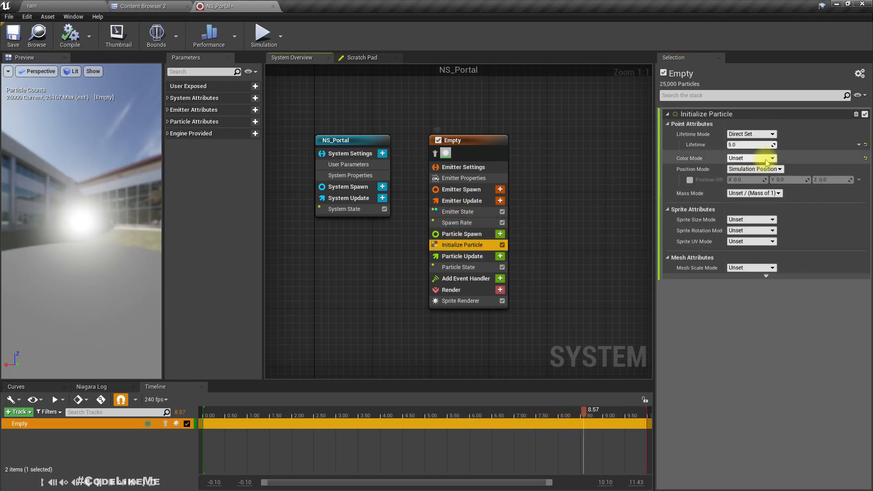
left_click(770, 134)
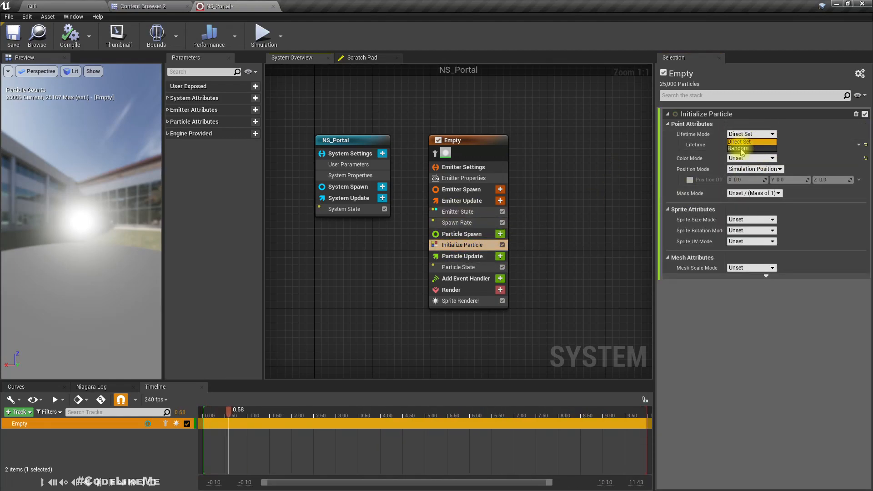
left_click(739, 148)
type("0.6")
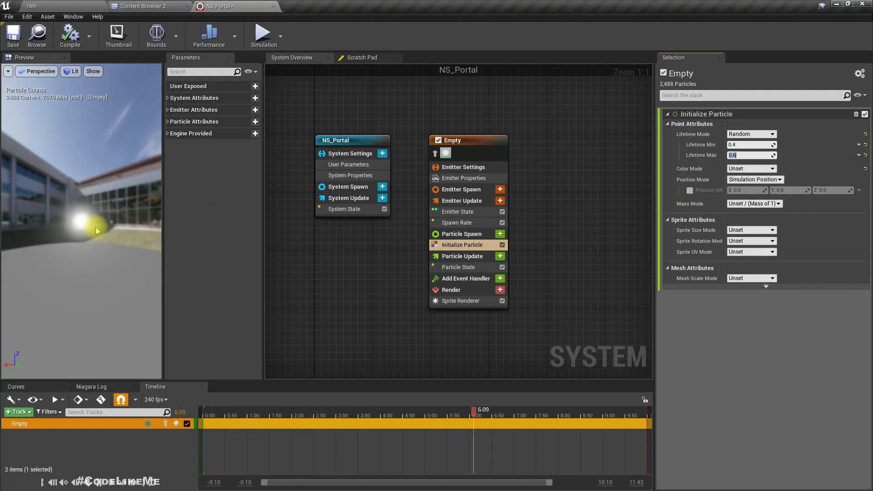
- Set a non-uniform sprite size of 5 by 5
left_click(458, 212)
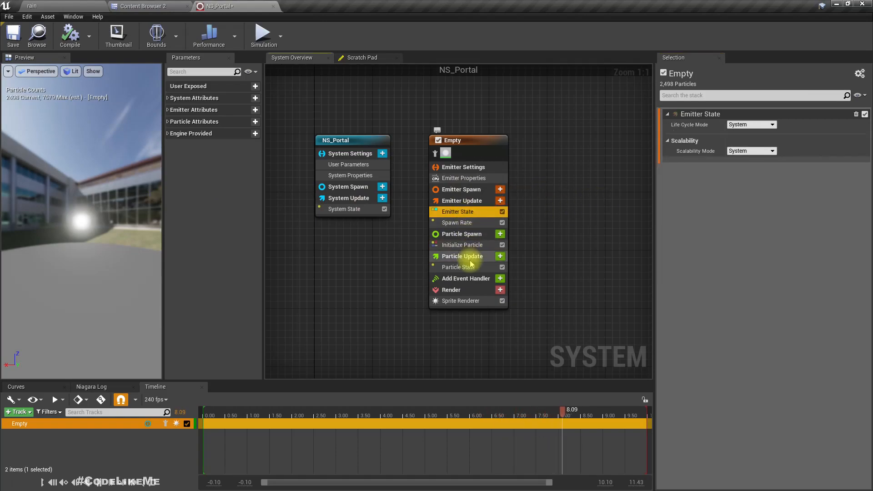
left_click(462, 244)
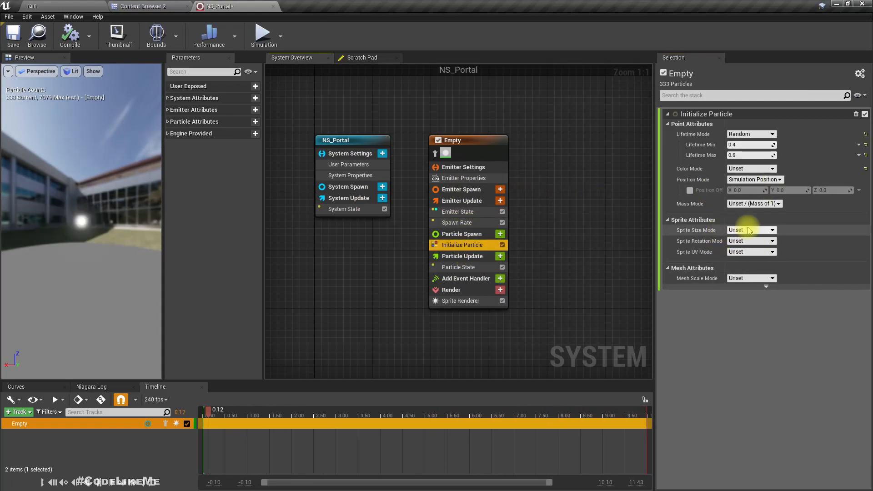
left_click(750, 229)
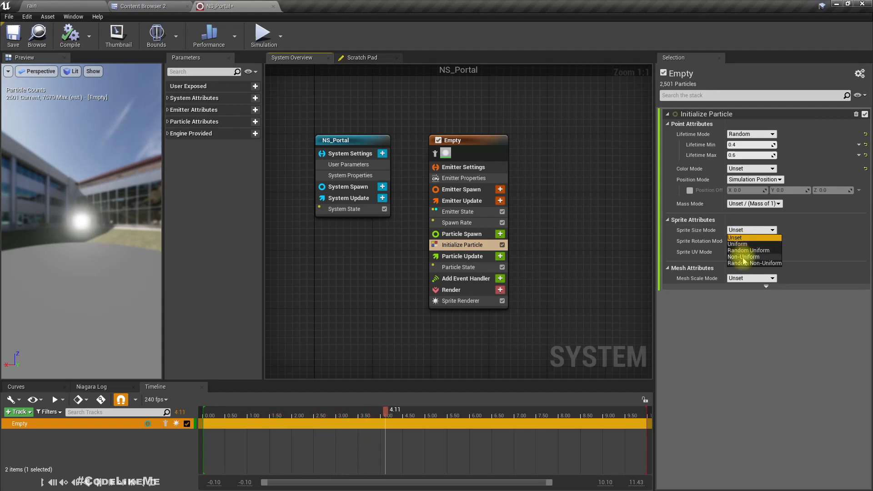
left_click(744, 256)
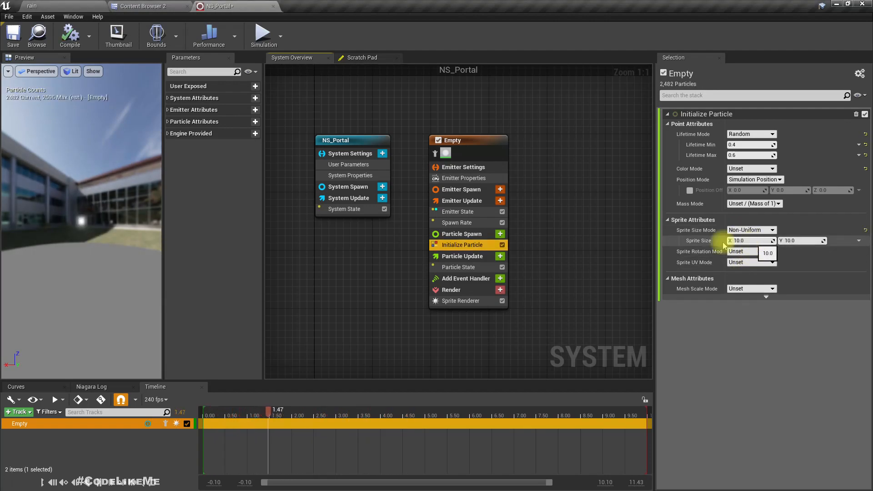
mouse_move(827, 289)
type("5")
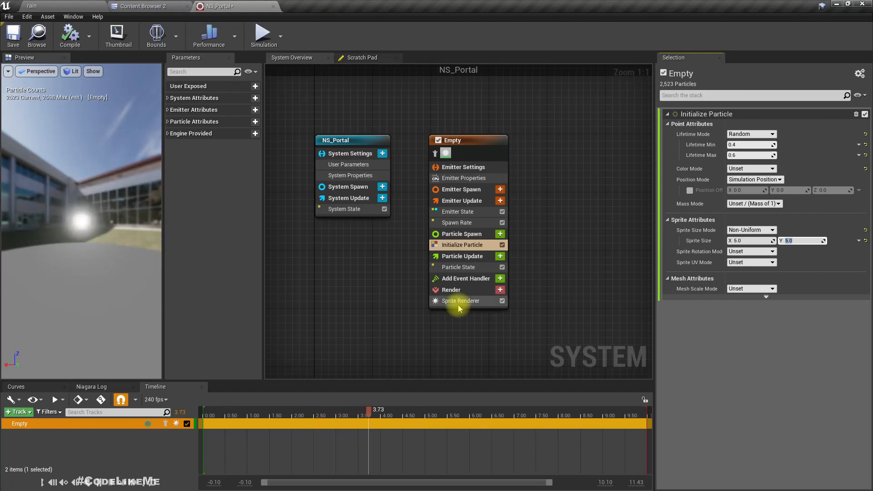
- Add a Torus Location module so particles spawn on a ring of radius 100
left_click(460, 301)
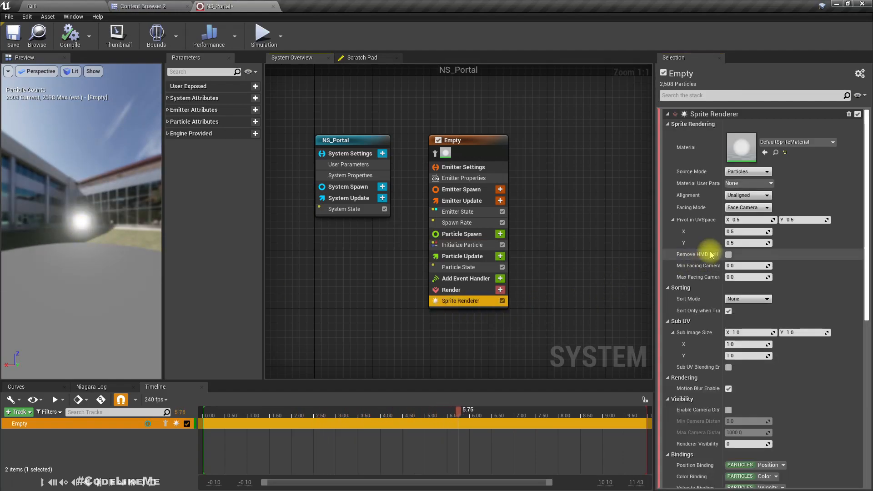
mouse_move(797, 141)
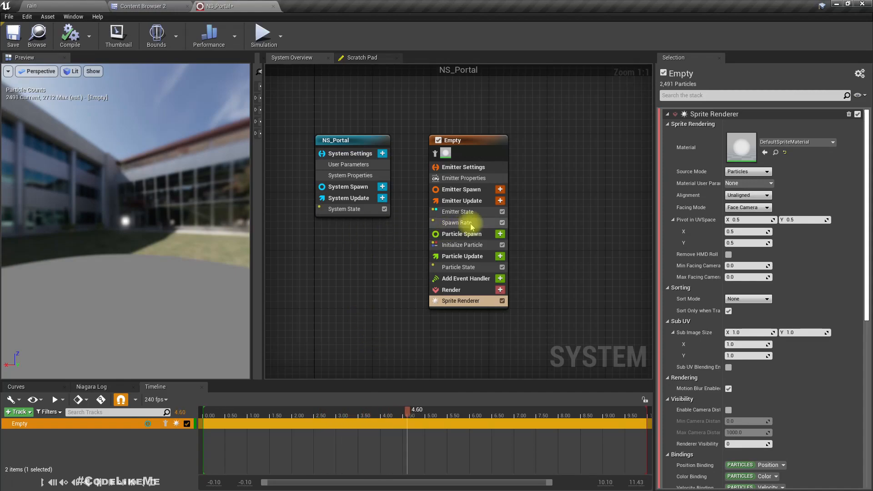
left_click(500, 189)
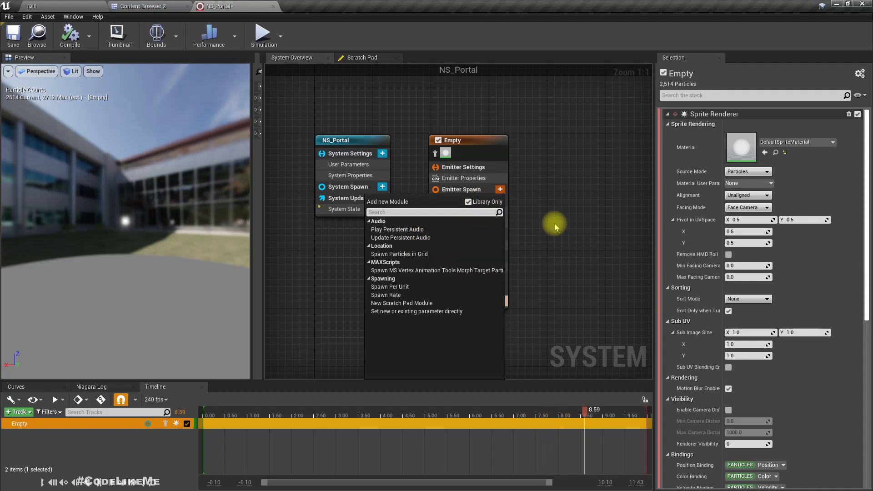
left_click(500, 234)
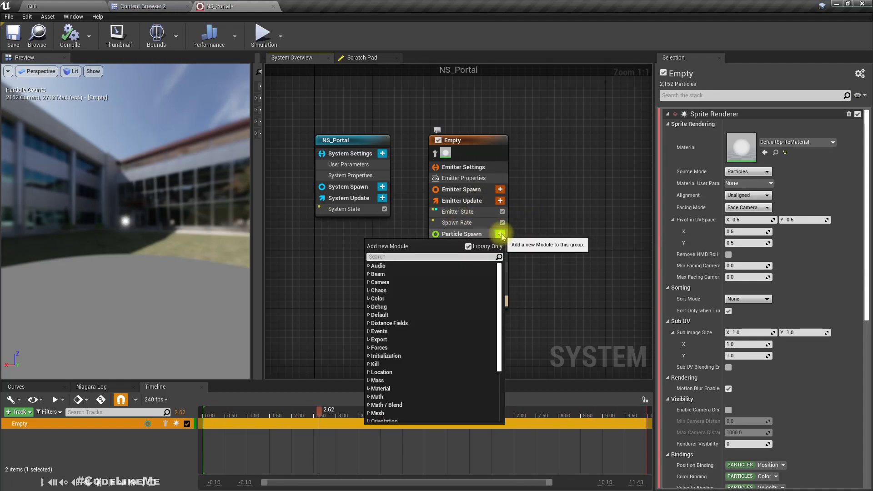
mouse_move(378, 346)
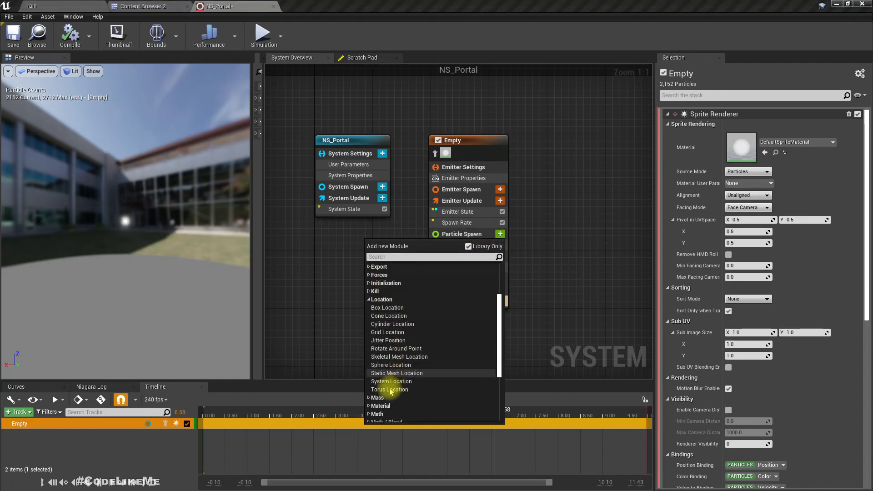
left_click(390, 389)
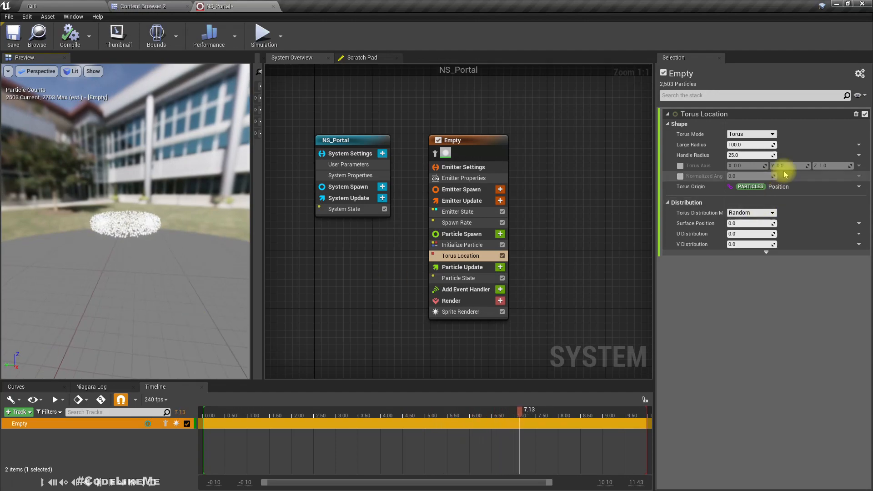
- Stand the torus upright with axis X 1.0 and handle radius 5
left_click(680, 166)
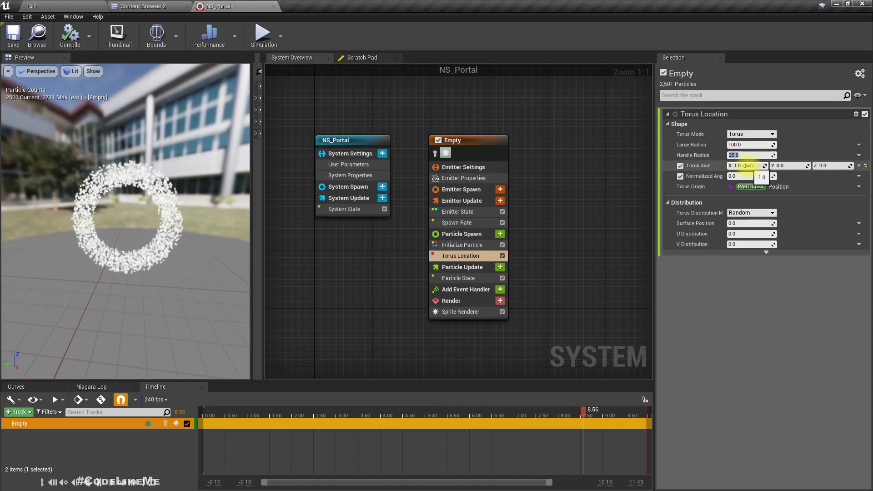
left_click(226, 415)
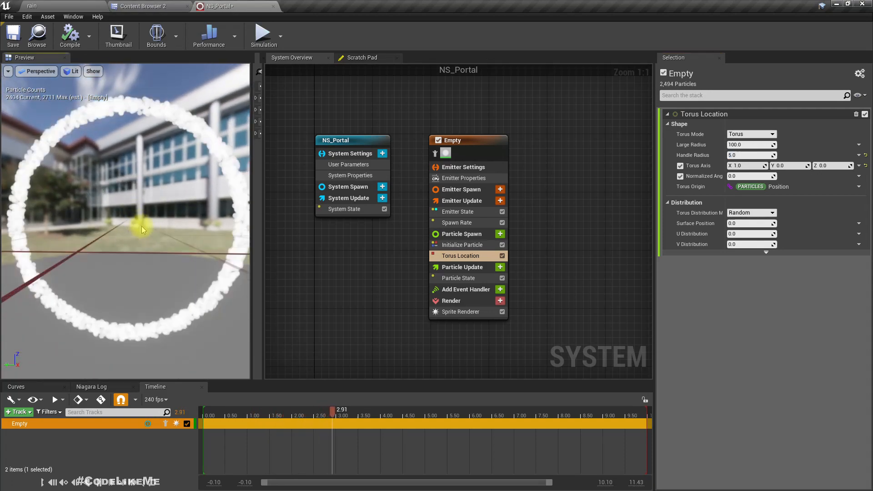
left_click(253, 410)
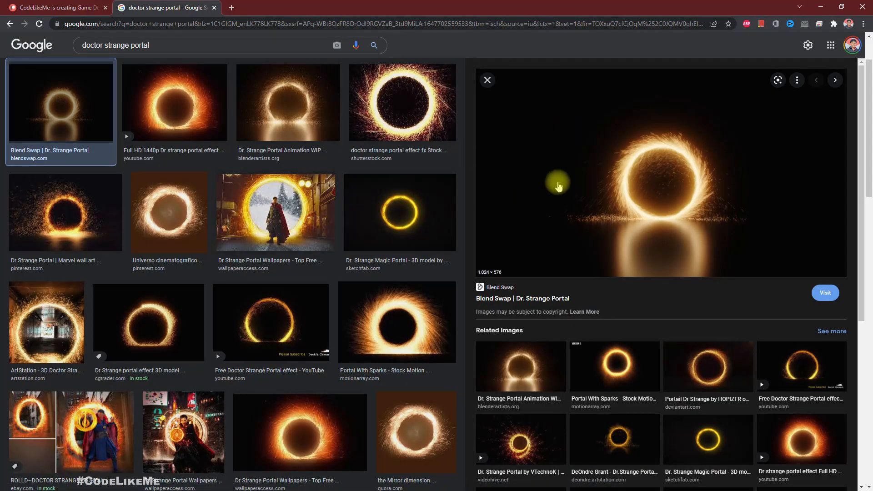
mouse_move(698, 161)
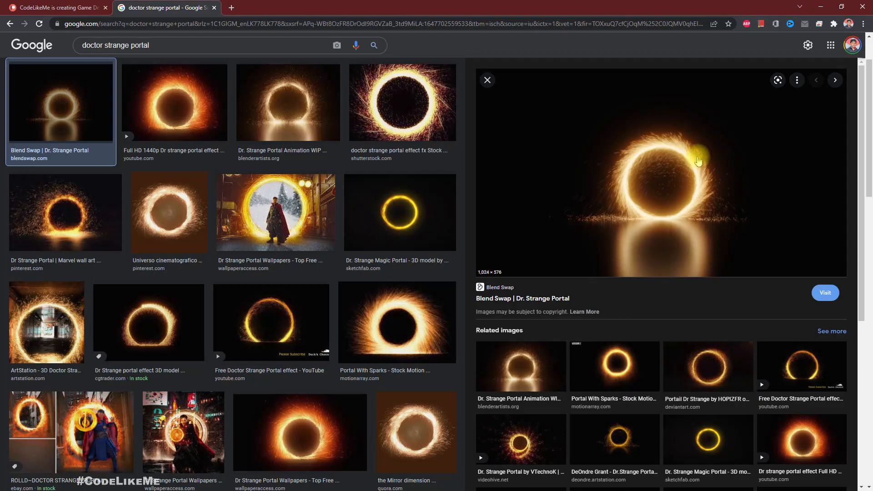
mouse_move(618, 155)
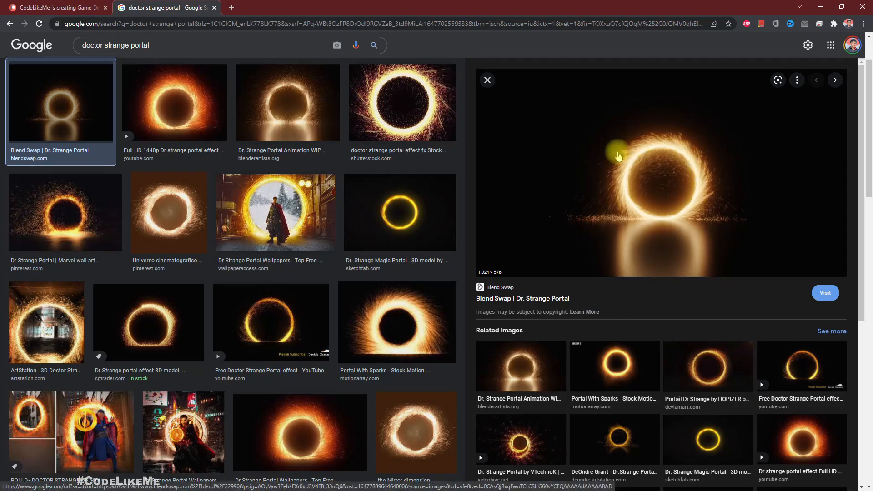
mouse_move(331, 145)
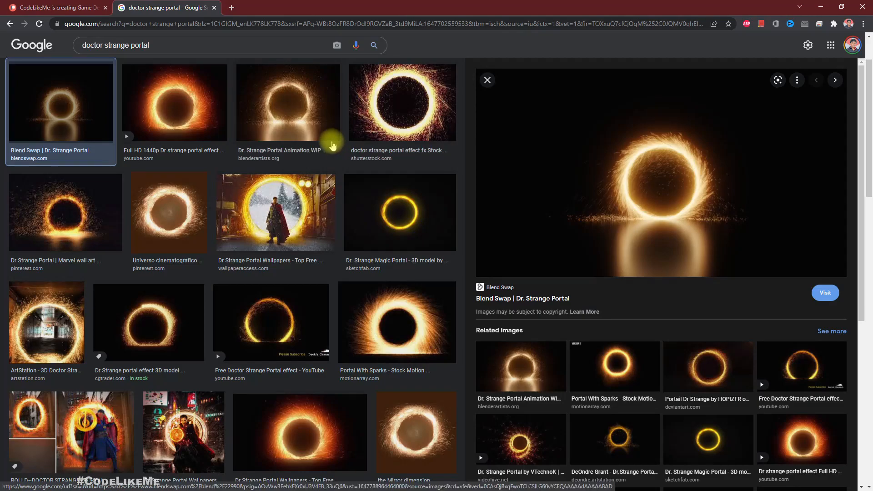
mouse_move(411, 89)
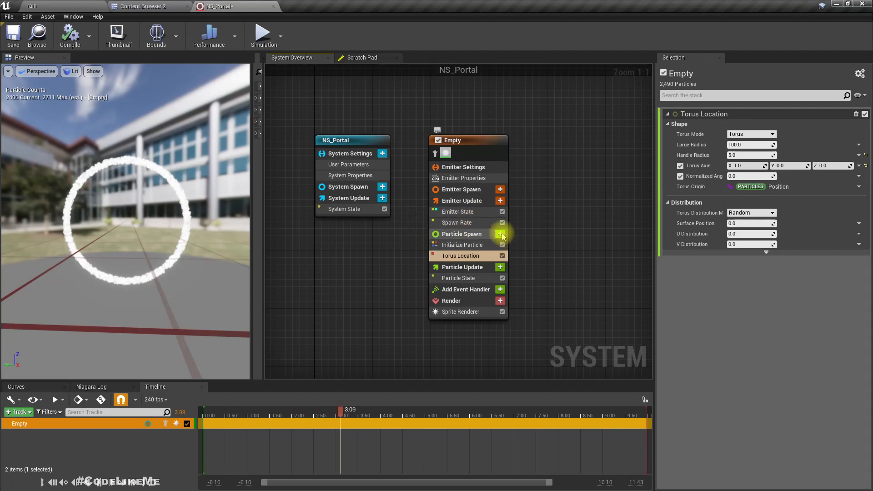
- Add an Add Velocity module with its Apply Initial Forces dependency and Z velocity 1000
left_click(500, 233)
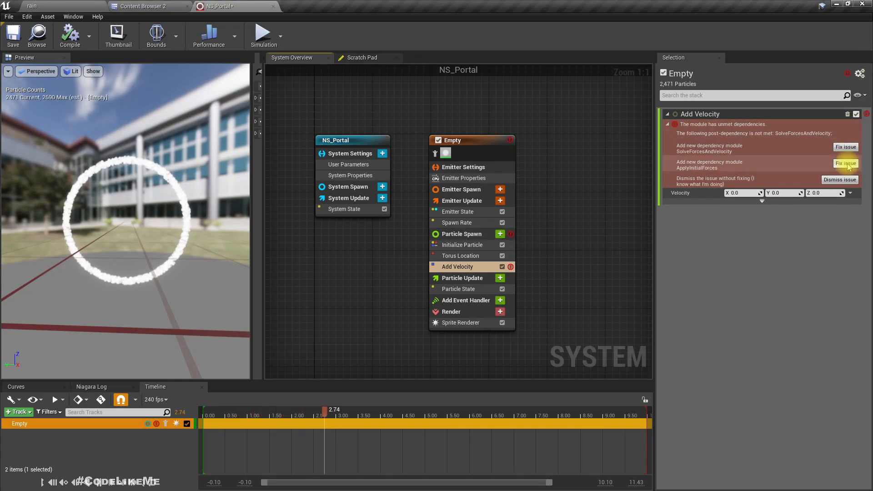
left_click(845, 164)
type("1000")
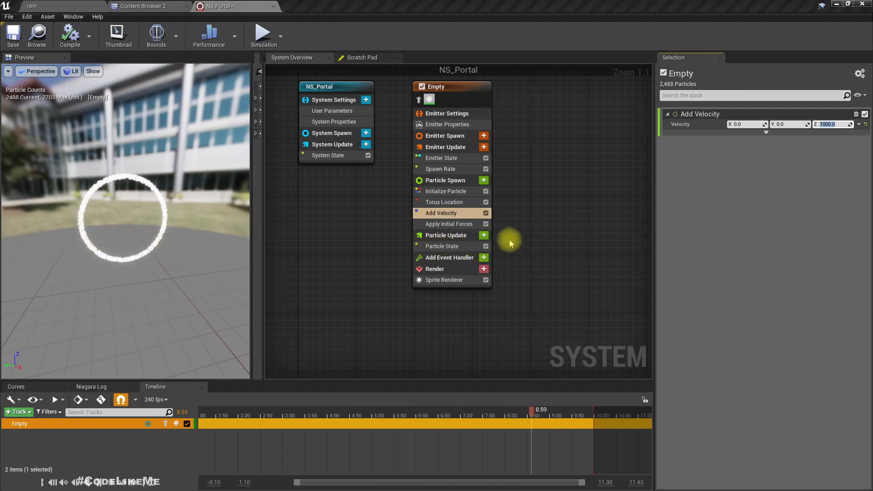
- Add Solve Forces and Velocity to Particle Update and move Apply Initial Forces above Add Velocity
left_click(482, 235)
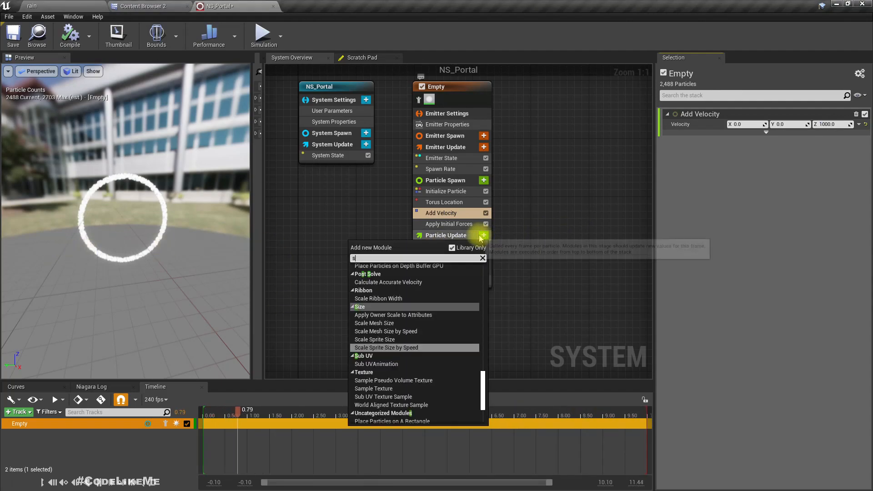
type("solve")
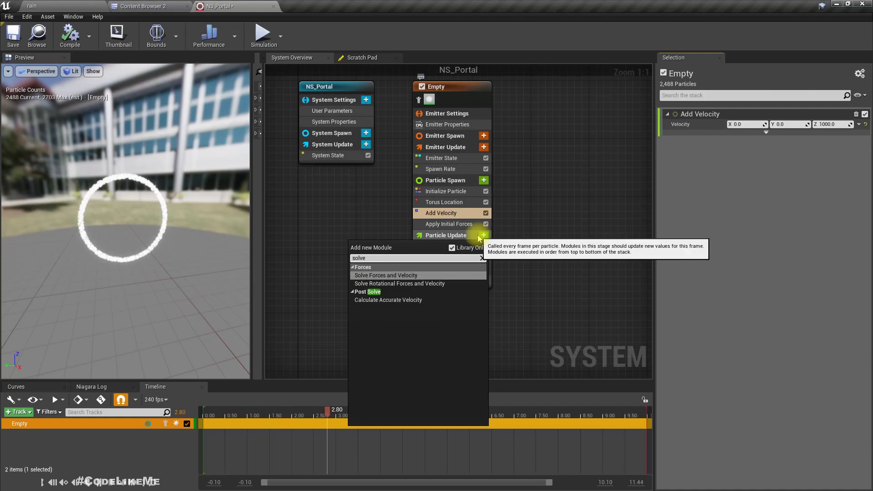
left_click(385, 275)
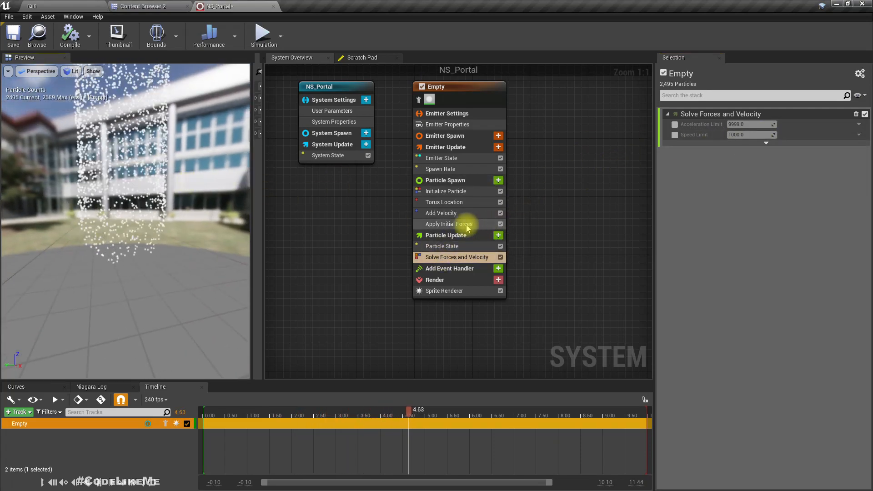
left_click(448, 224)
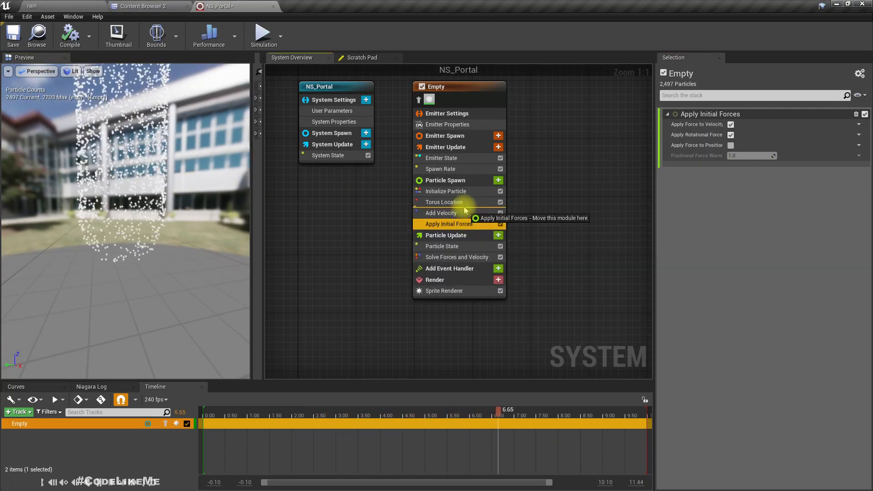
left_click(440, 223)
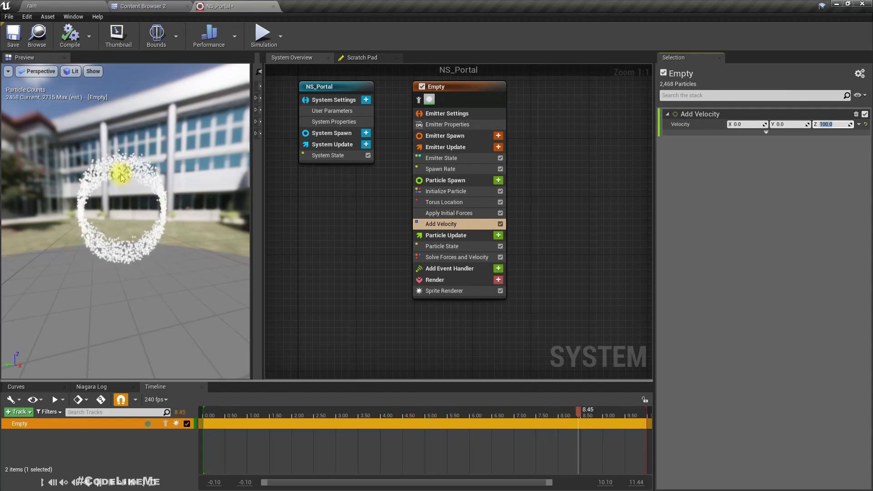
- Reduce Add Velocity's Z from 1000 to 100 so the ring drifts upward slowly
left_click(224, 415)
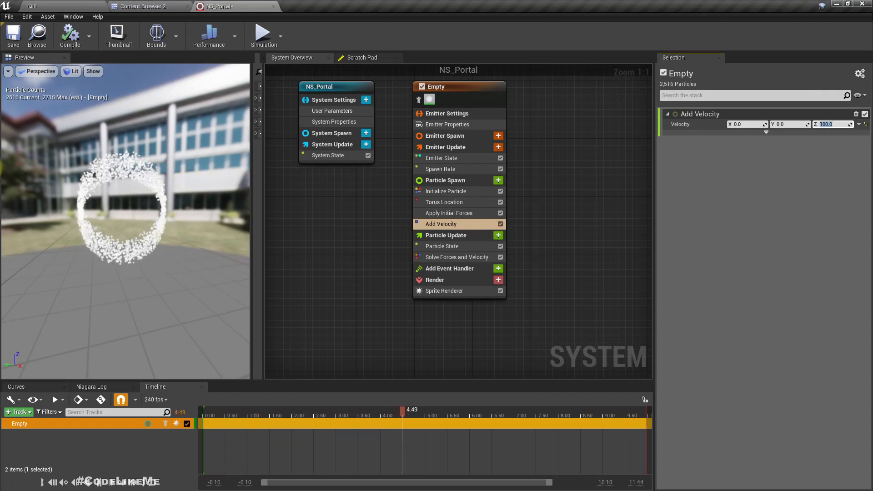
left_click(233, 410)
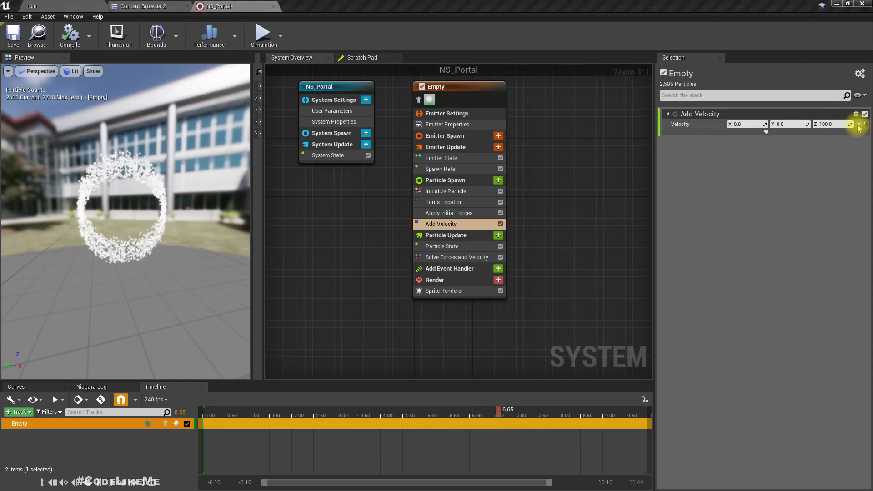
- Drive the velocity with a new Scratch Dynamic Input outputting 0, 0, 100
left_click(858, 124)
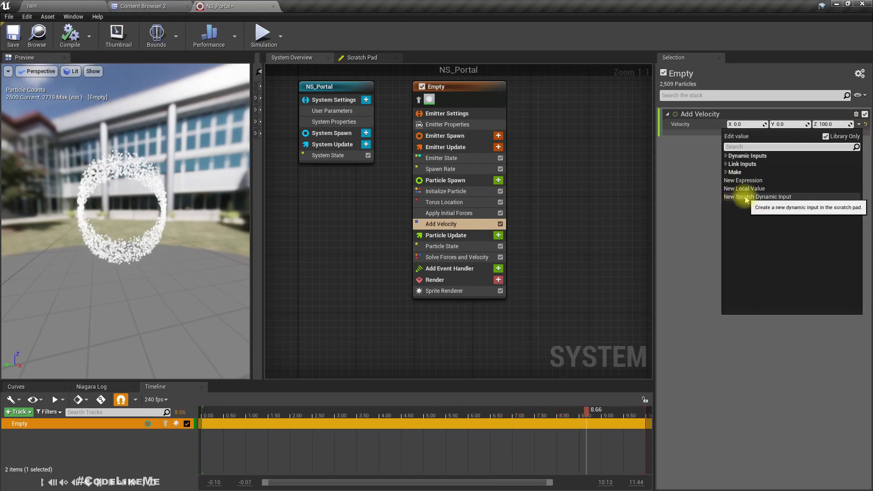
left_click(758, 197)
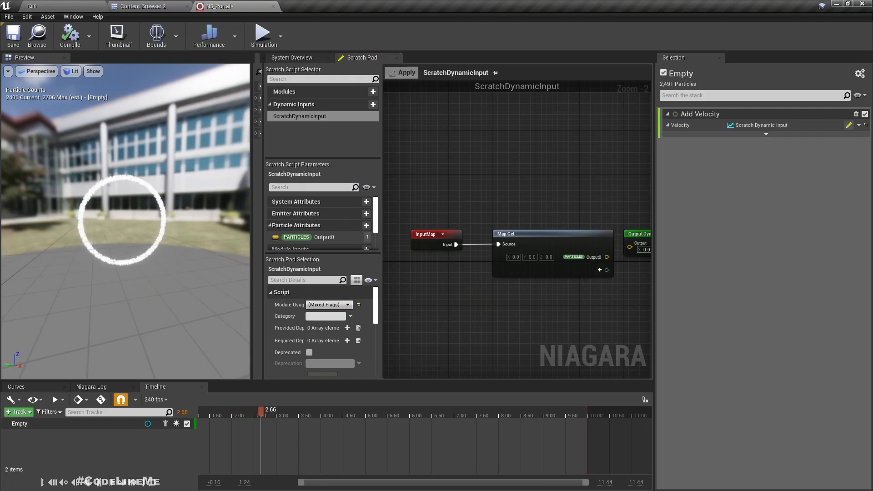
left_click(592, 216)
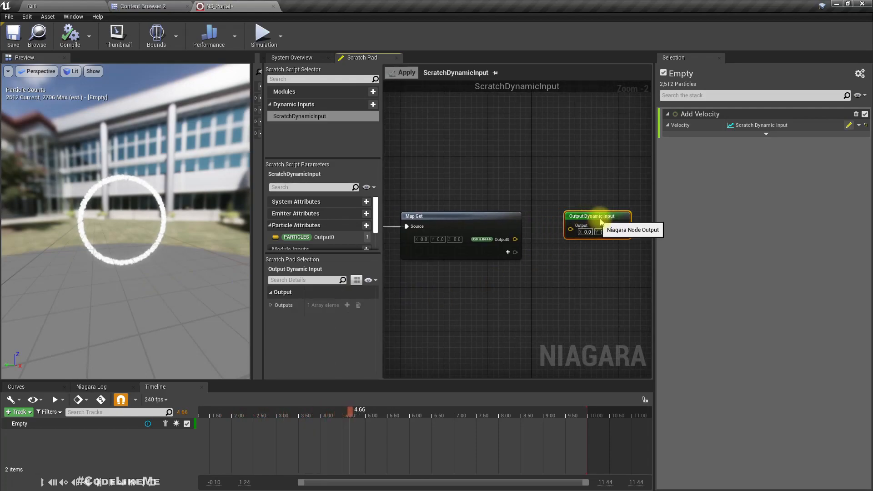
left_click(859, 125)
type("100")
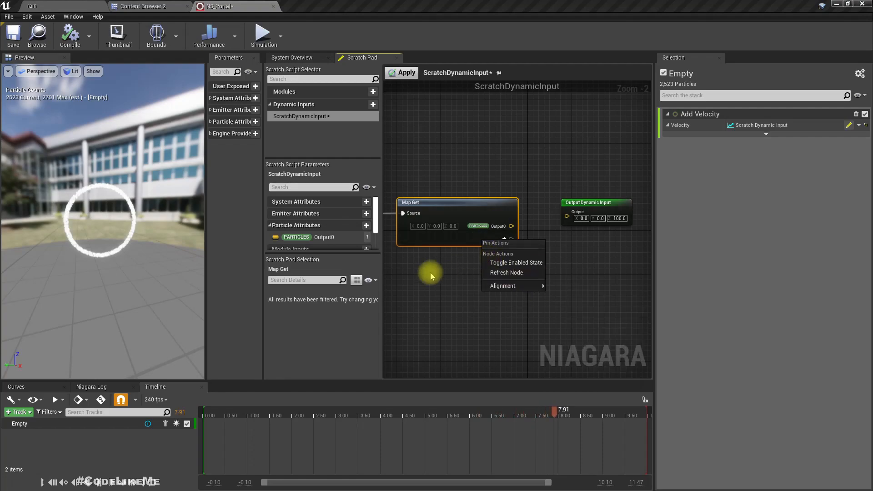
- Read the particle Position attribute from the Common group into the scratch input's Map Get
left_click(524, 226)
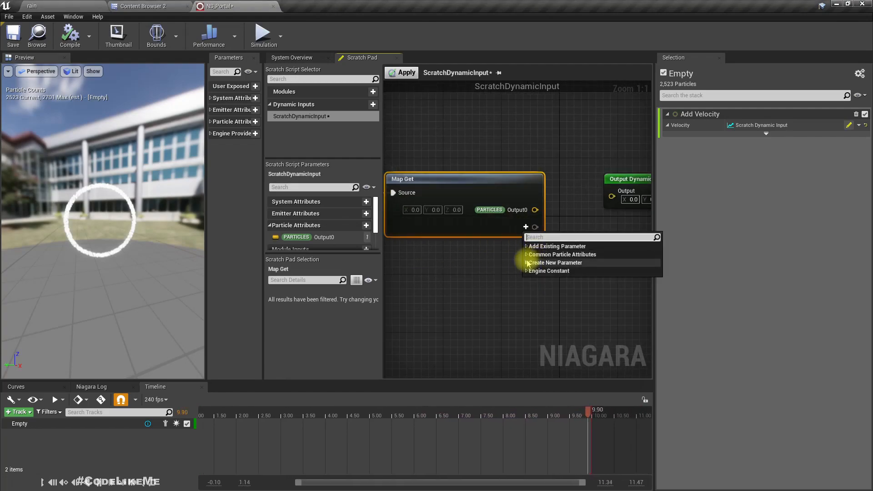
left_click(562, 254)
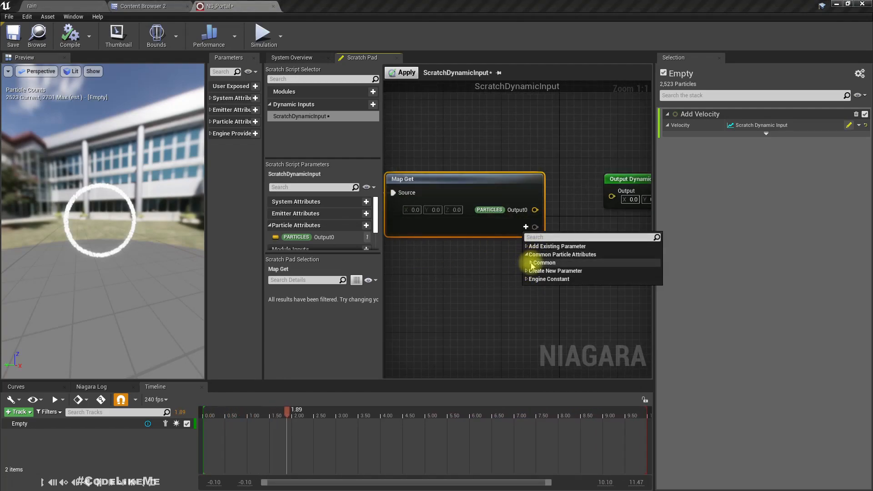
left_click(556, 246)
type("posi")
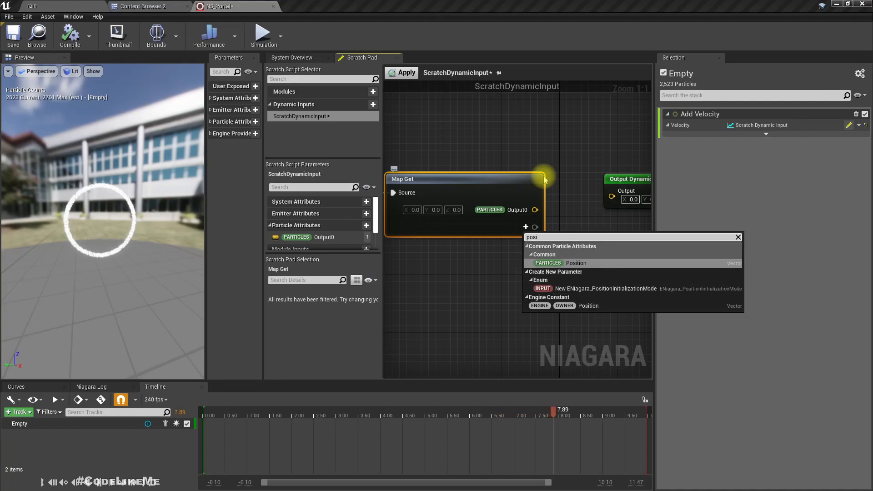
left_click(575, 263)
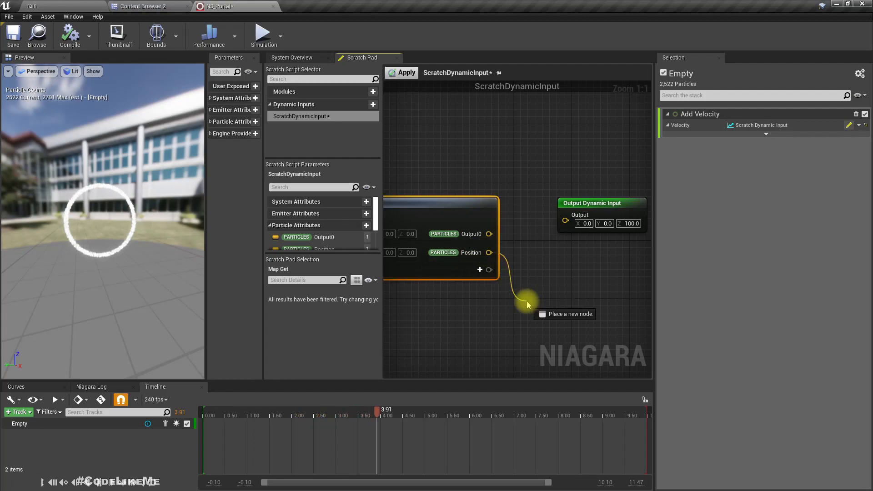
- Split Position with a Break Vector node and add a Make Vector node for the output
left_click(528, 304)
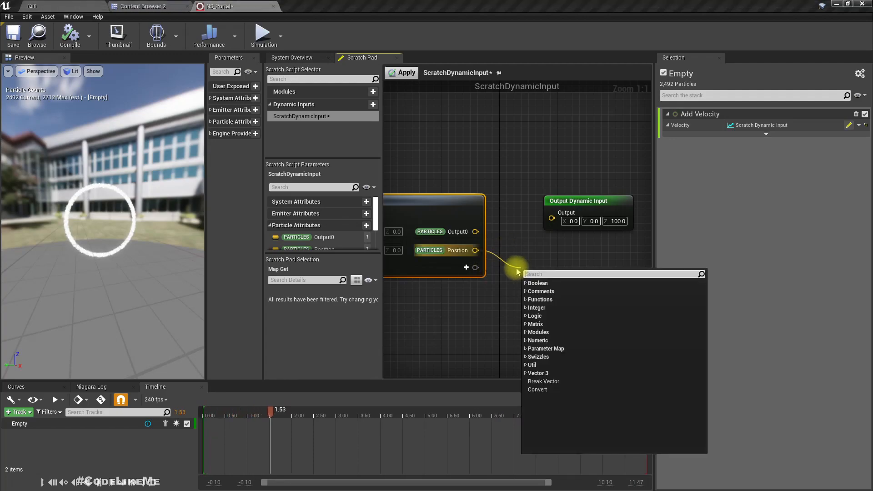
type("brea")
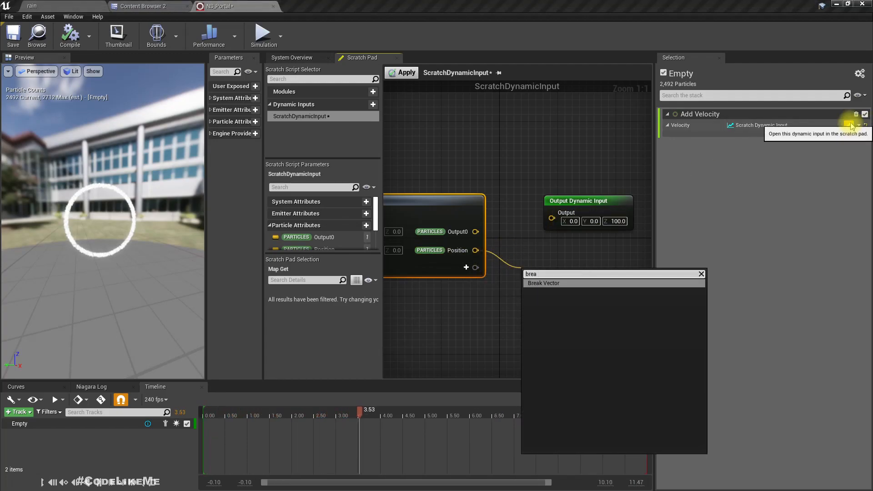
left_click(543, 282)
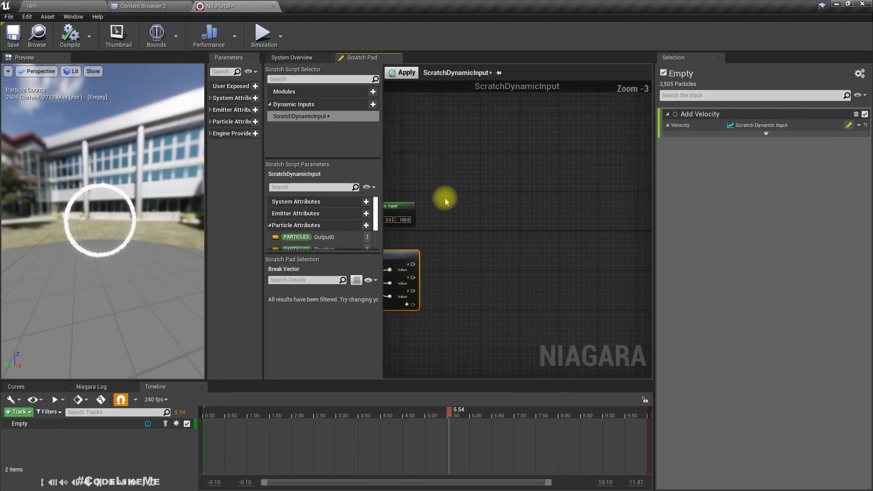
left_click(565, 270)
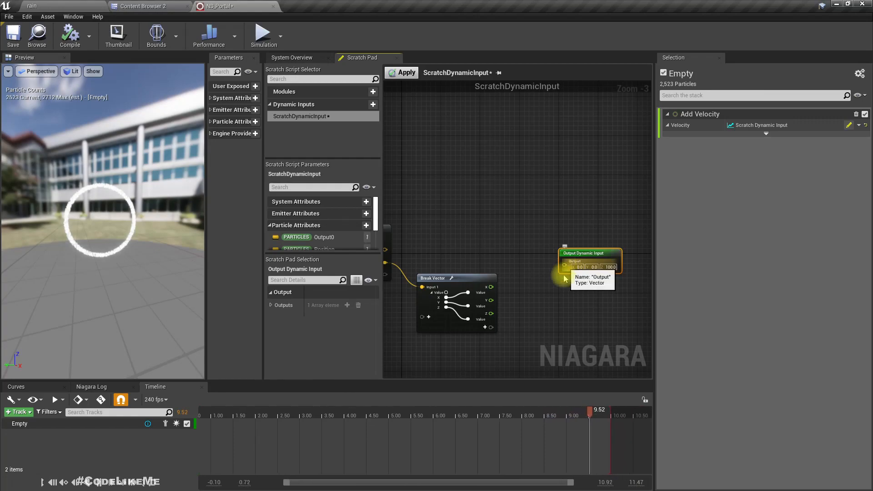
right_click(563, 262)
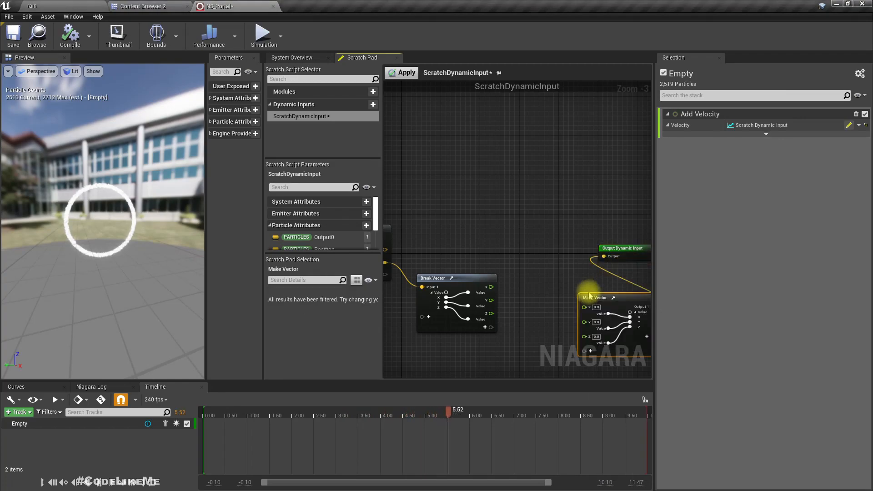
scroll("down", 3)
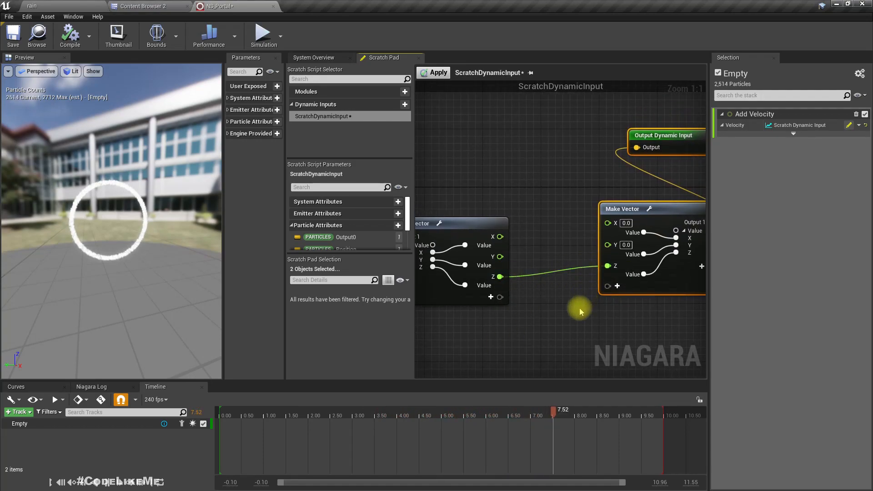
- Apply the scratch velocity script, reopen NS_Portal and inspect its particle Position parameter
left_click(438, 73)
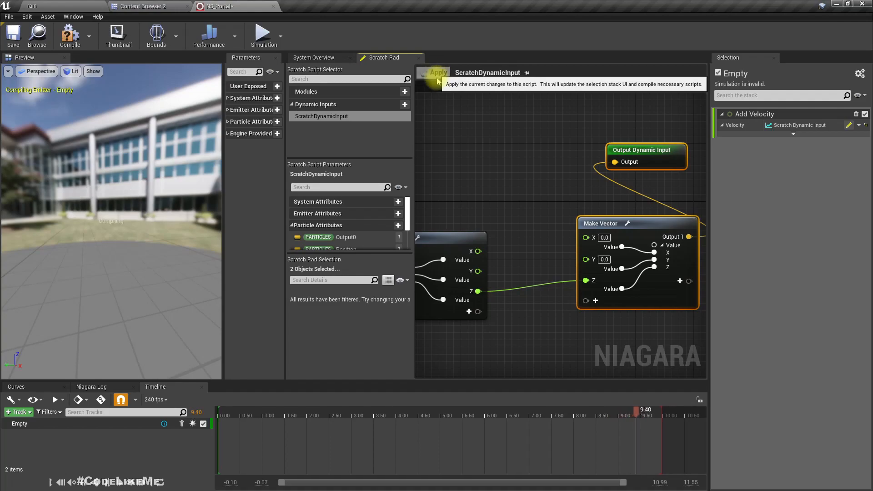
left_click(438, 73)
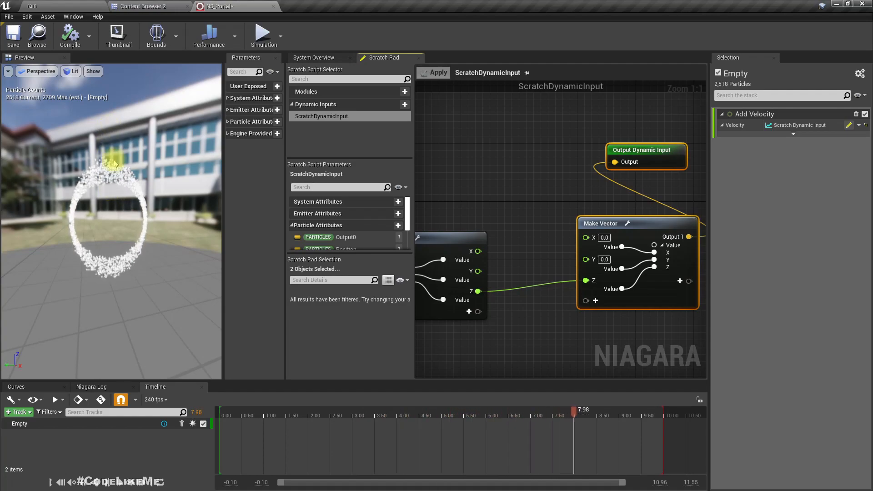
mouse_move(566, 289)
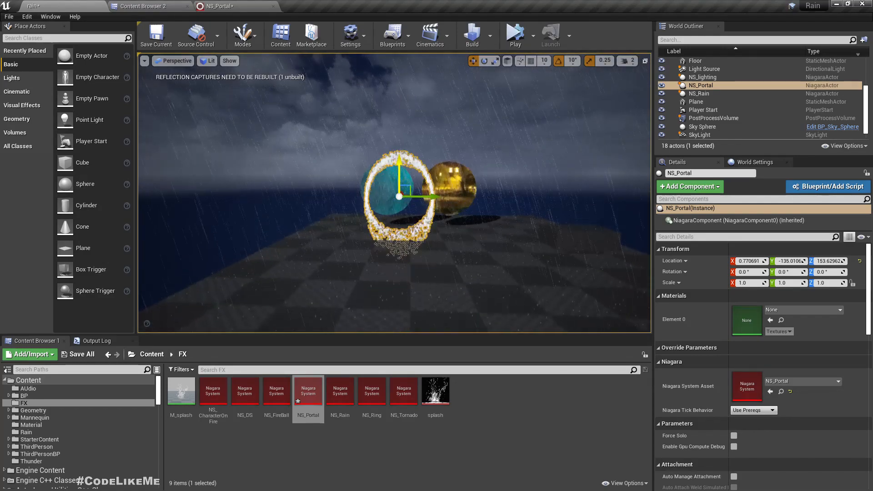
double_click(308, 390)
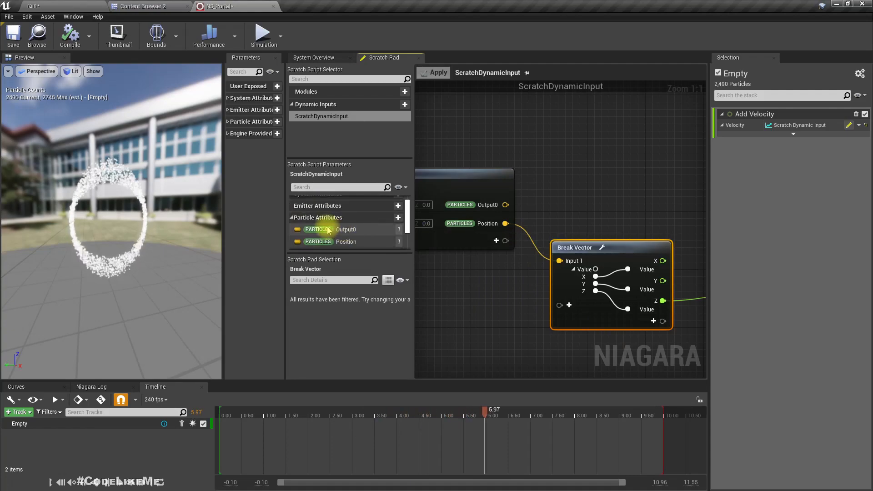
left_click(345, 241)
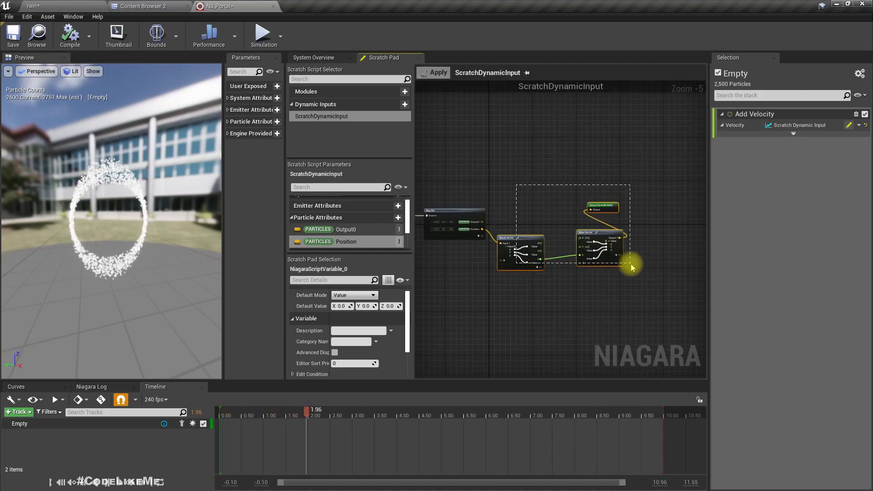
- Add Engine Owner Position as an input to the scratch script's parameter map
scroll("up", 3)
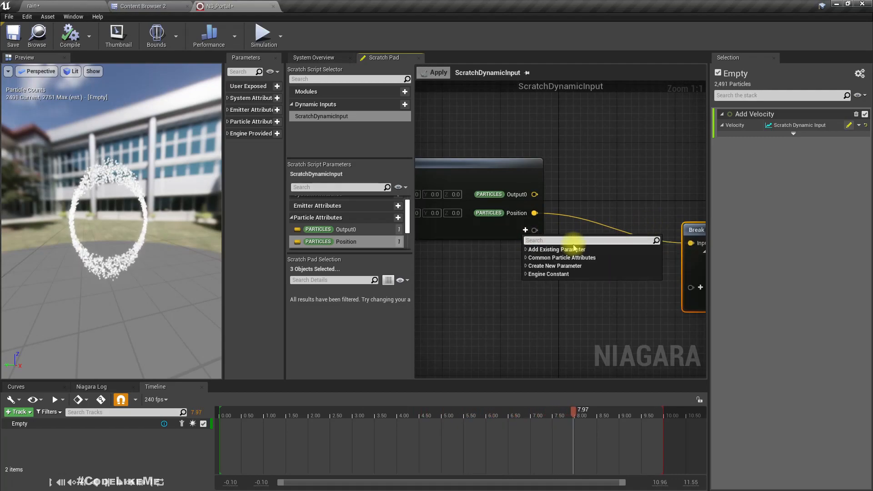
type("wo")
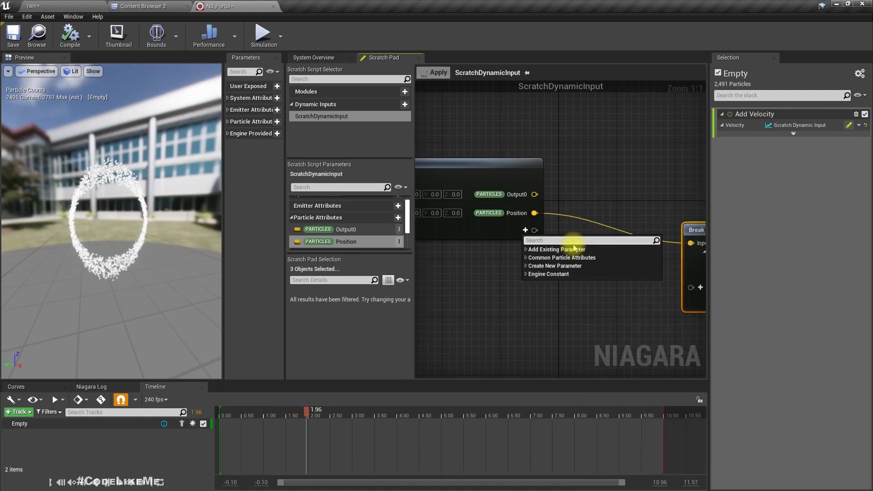
type("owne")
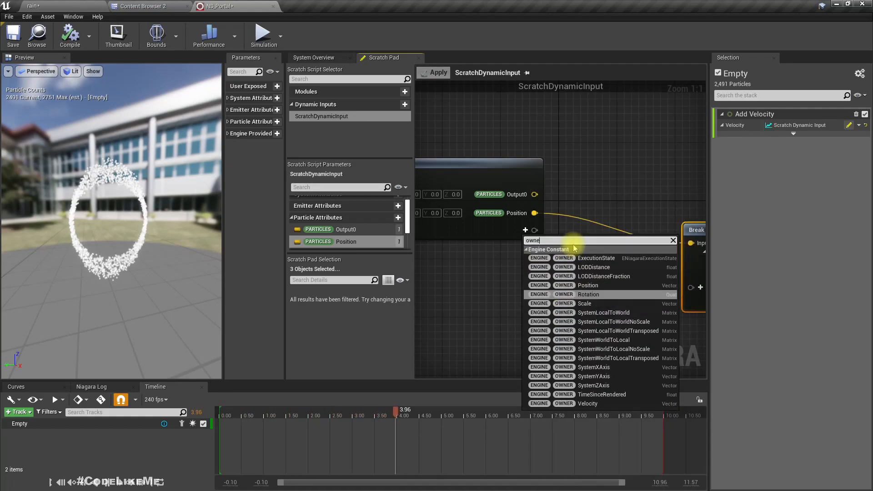
left_click(589, 284)
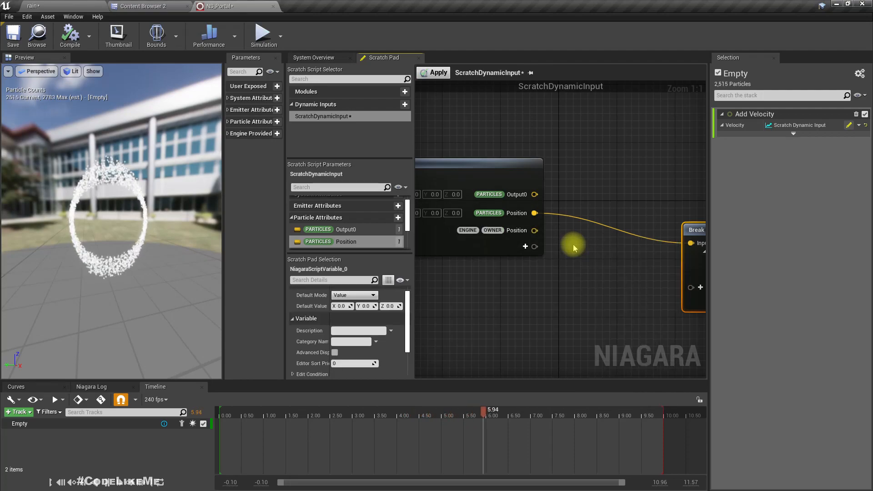
mouse_move(536, 230)
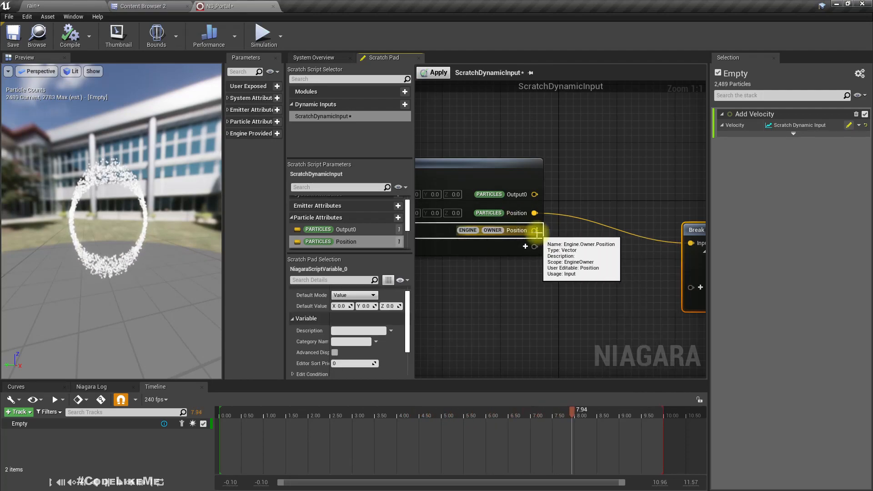
mouse_move(541, 242)
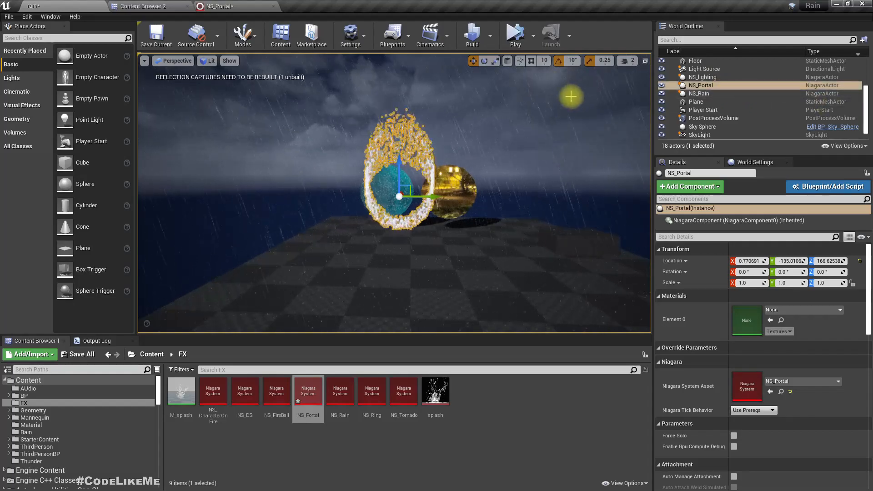
- Subtract Owner Position from particle Position before it reaches Break Vector
double_click(308, 391)
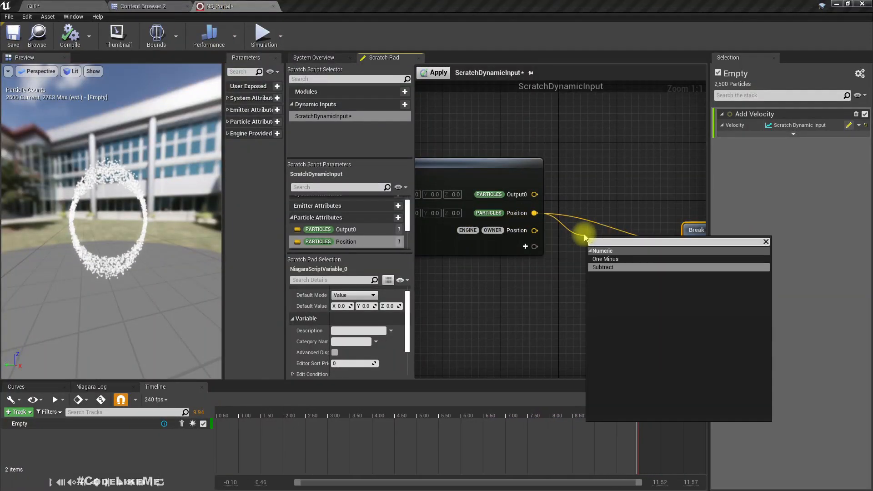
left_click(603, 267)
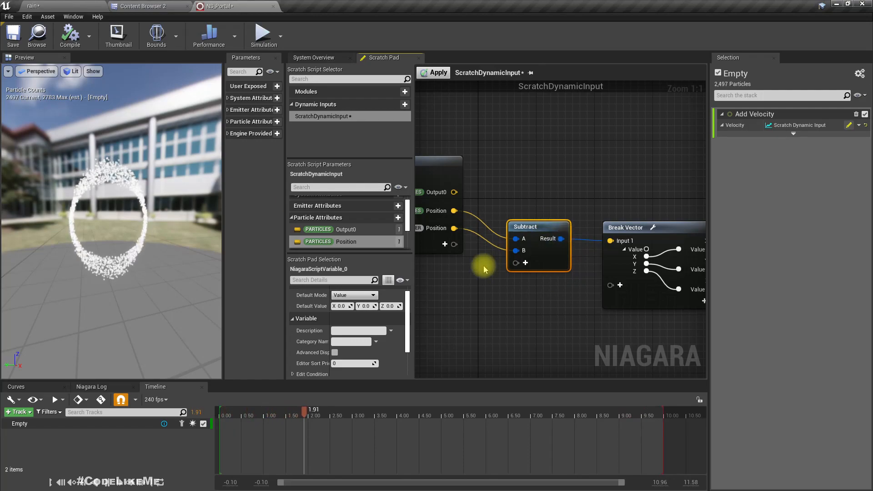
left_click(439, 73)
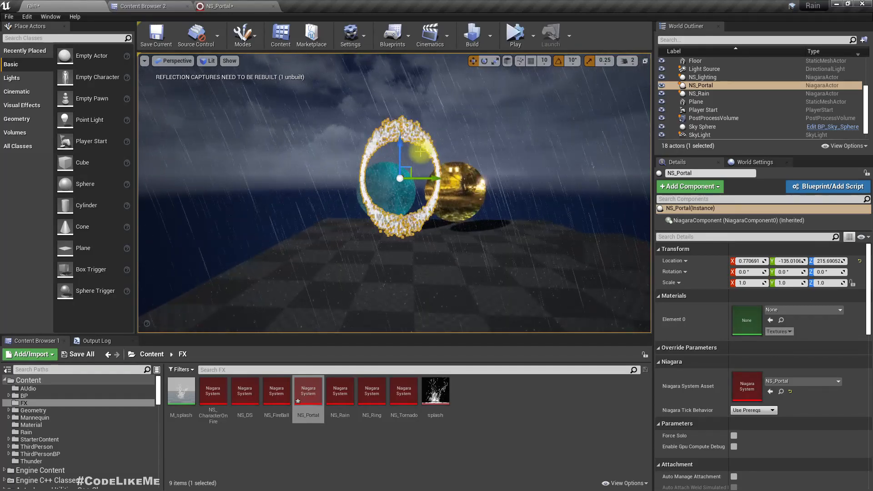
left_click(703, 126)
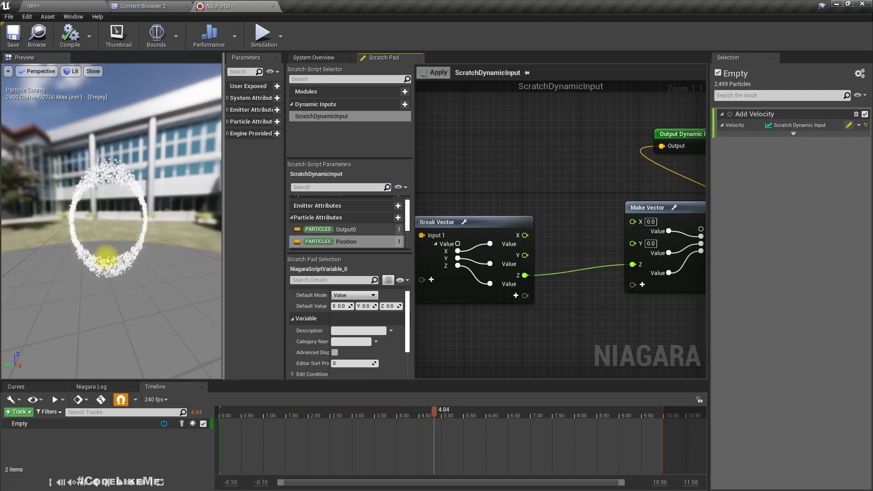
- Wire Break Vector's Y and Z into Make Vector and apply the rewired script
left_click(522, 409)
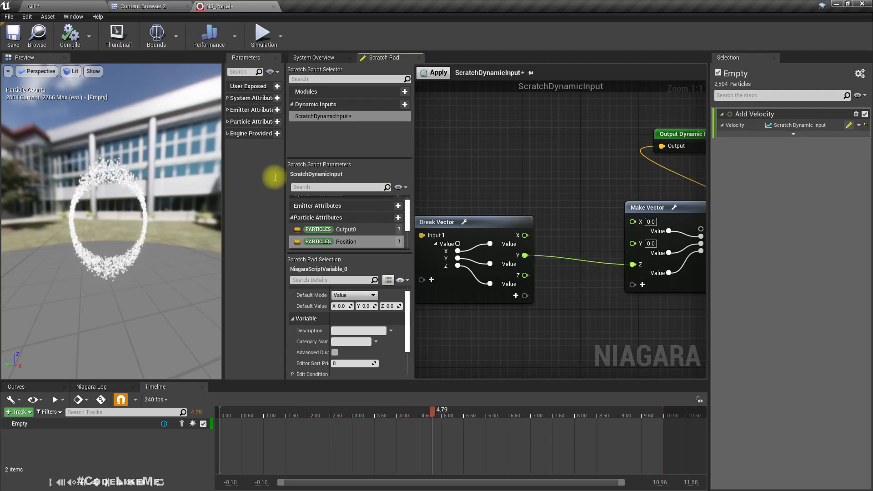
left_click(438, 72)
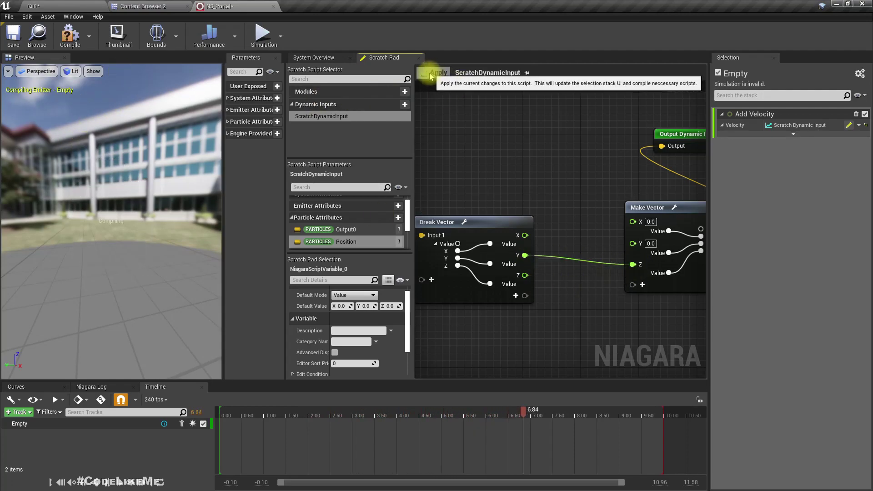
left_click(439, 73)
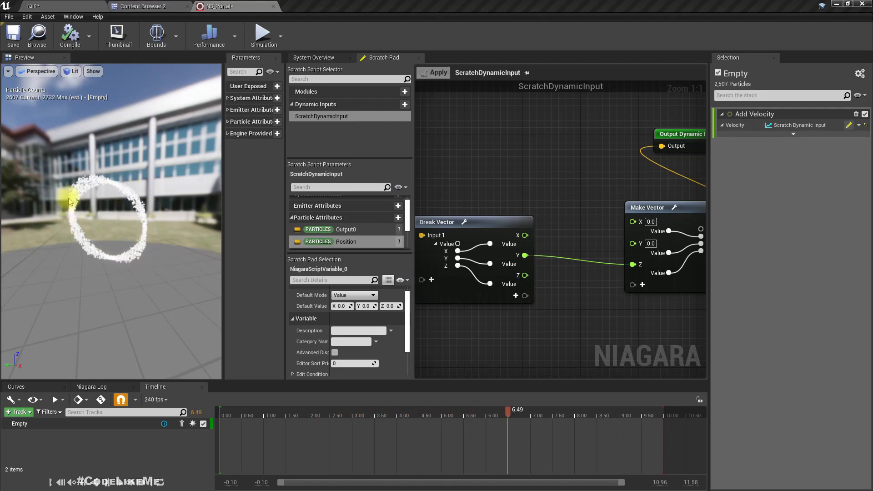
left_click(607, 409)
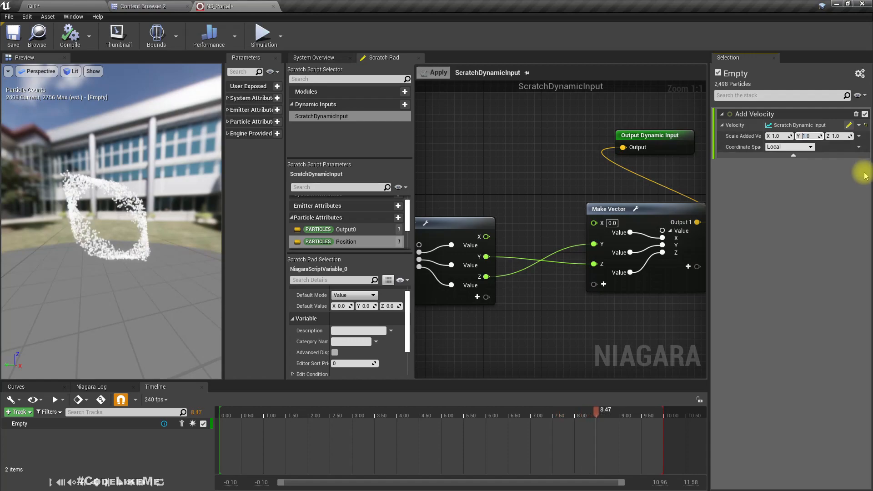
- Set Add Velocity's Scale Added Velocity to X 1, Y -5, Z 5
left_click(240, 409)
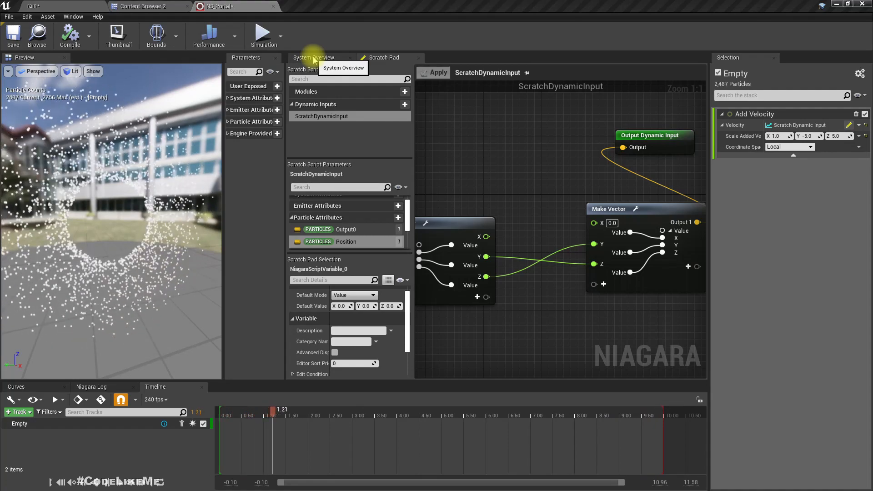
- Return to the emitter's System Overview after checking Doctor Strange portal reference images
left_click(314, 57)
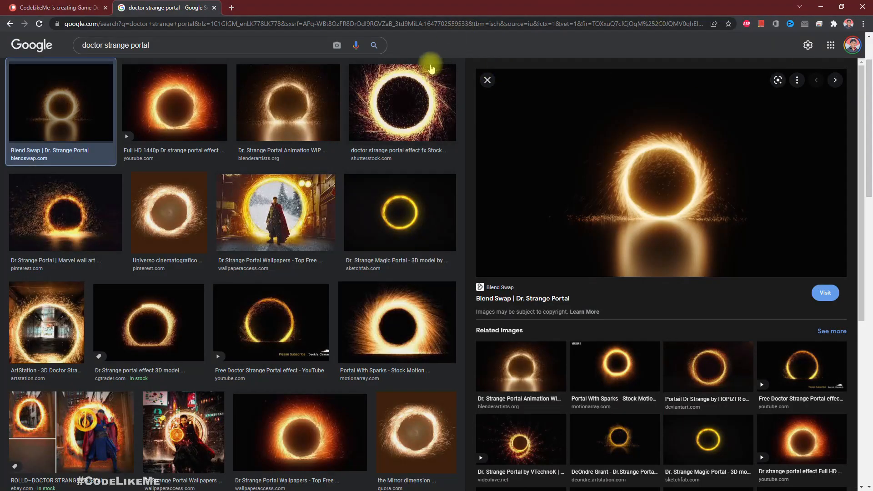
mouse_move(371, 132)
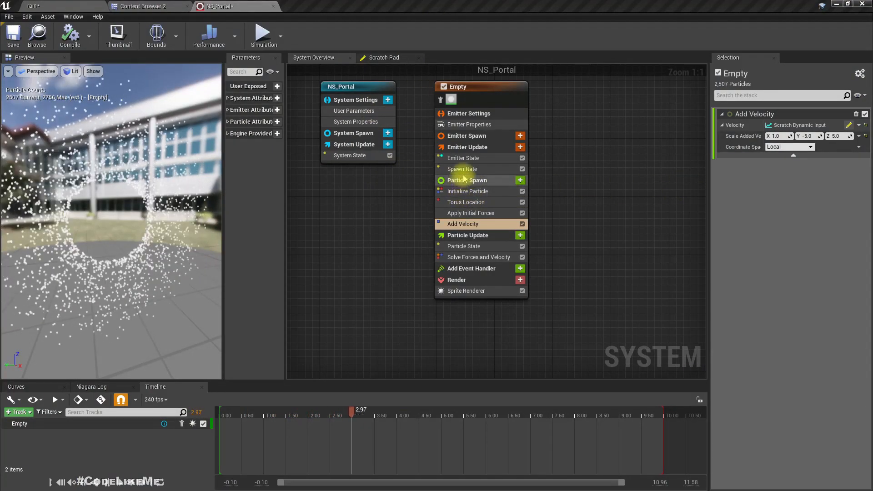
- Give Initialize Particle a Non-Uniform sprite size of X 1, Y 10
left_click(467, 191)
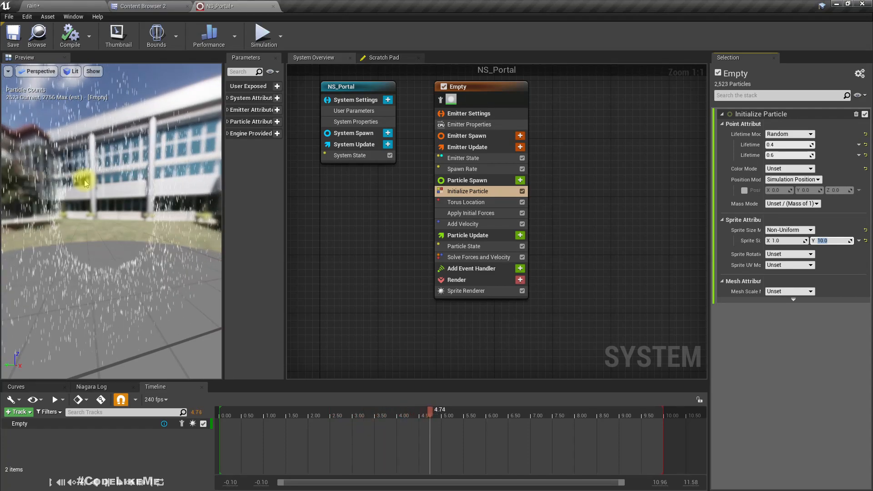
mouse_move(465, 291)
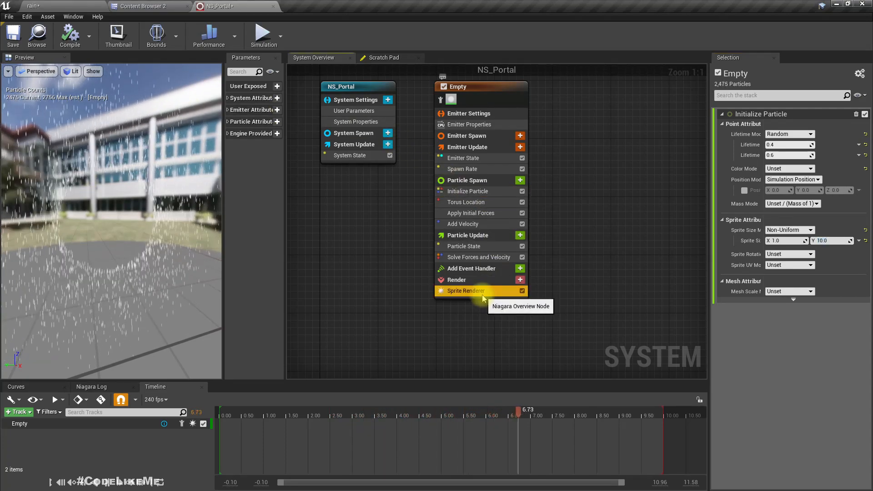
- Set the Sprite Renderer's Alignment to Velocity Aligned
left_click(466, 291)
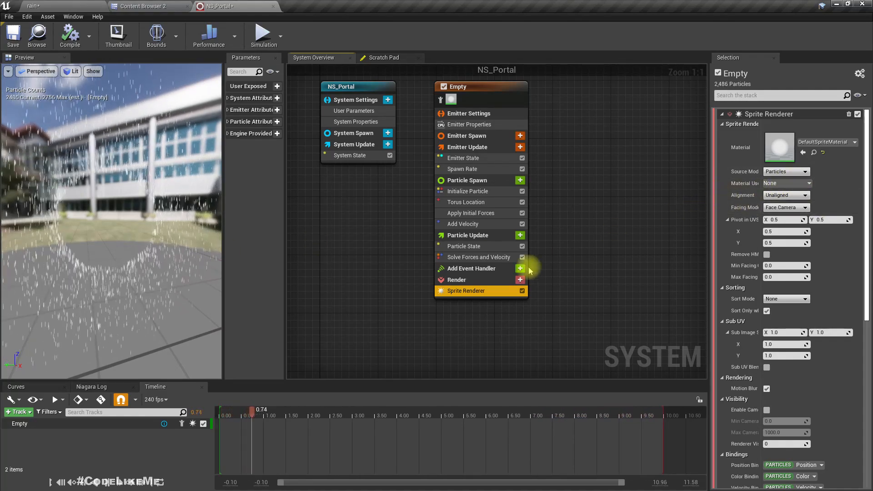
mouse_move(777, 195)
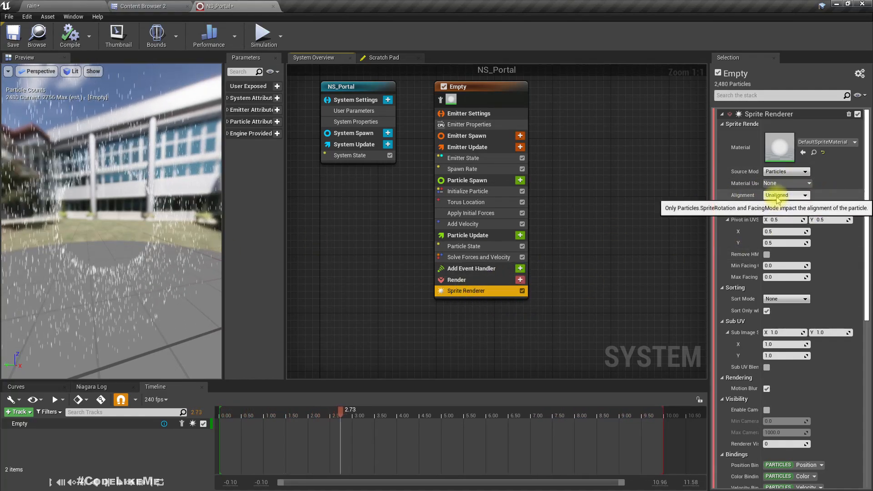
left_click(785, 195)
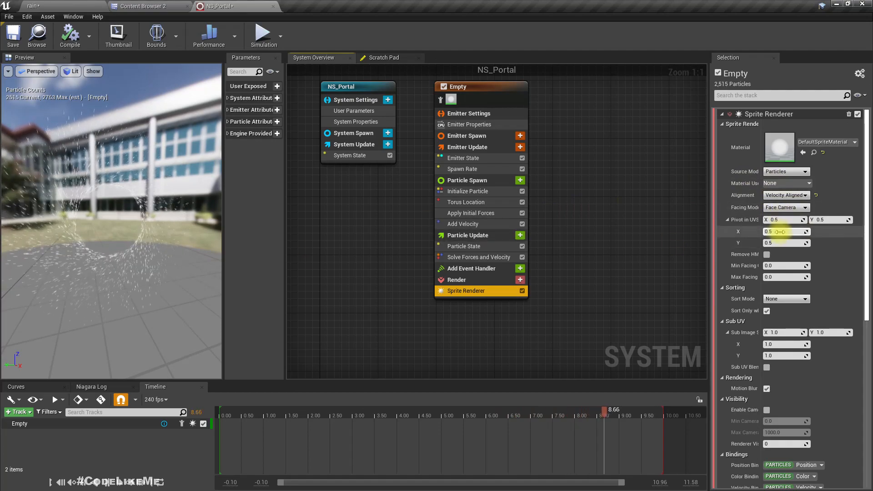
- Shorten the particle lifetime in Initialize Particle to 0.2–0.3
left_click(468, 191)
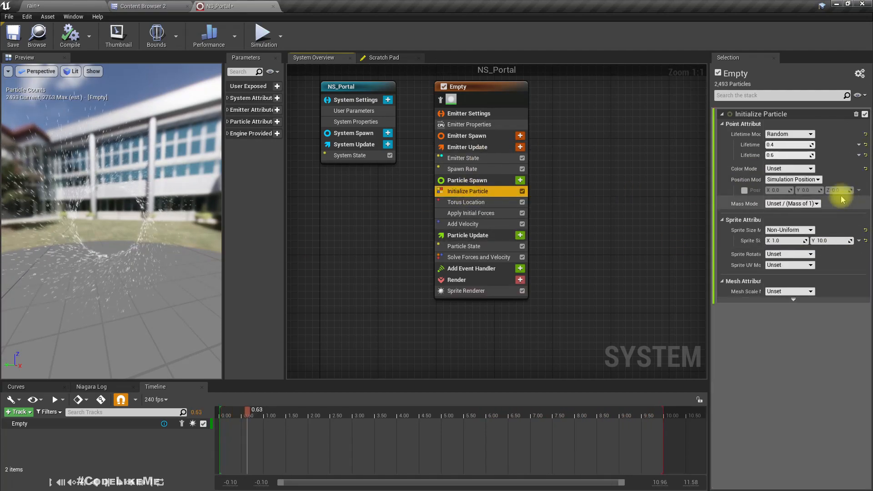
triple_click(785, 145)
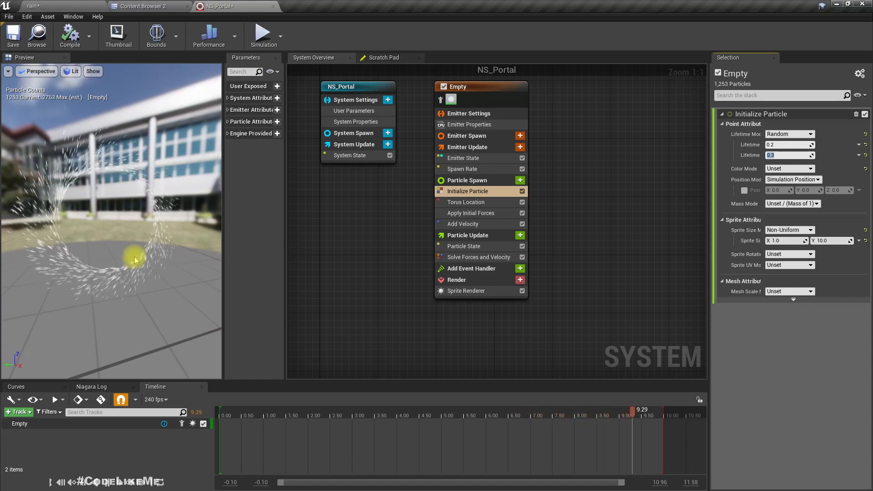
left_click(278, 416)
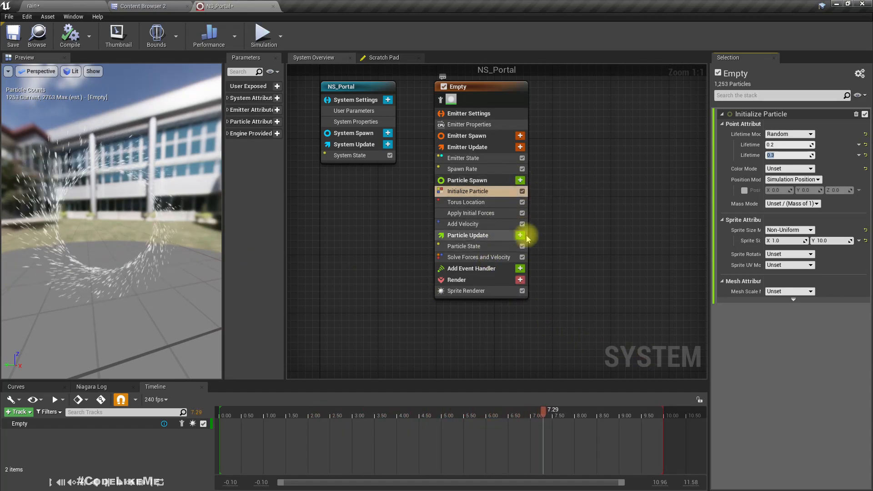
- Add a Scale Sprite Size module to Particle Update shrinking sprites from 2 to 0 over NormalizedAge
left_click(520, 235)
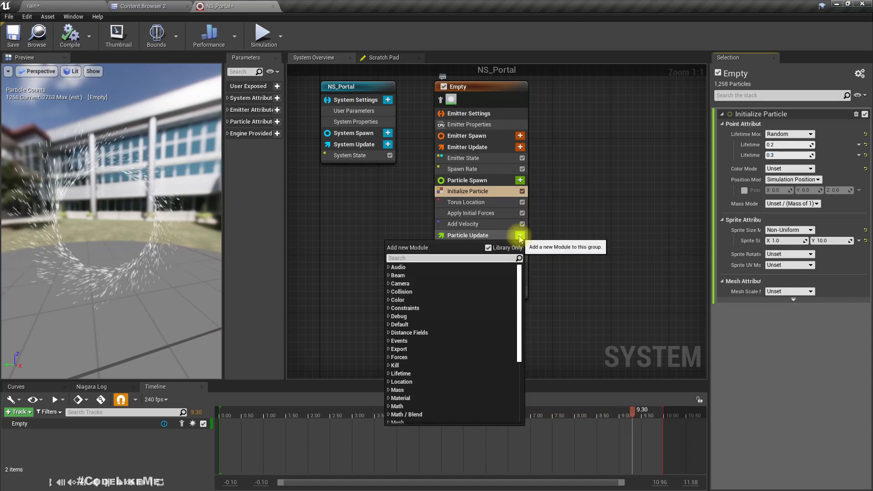
type("scale")
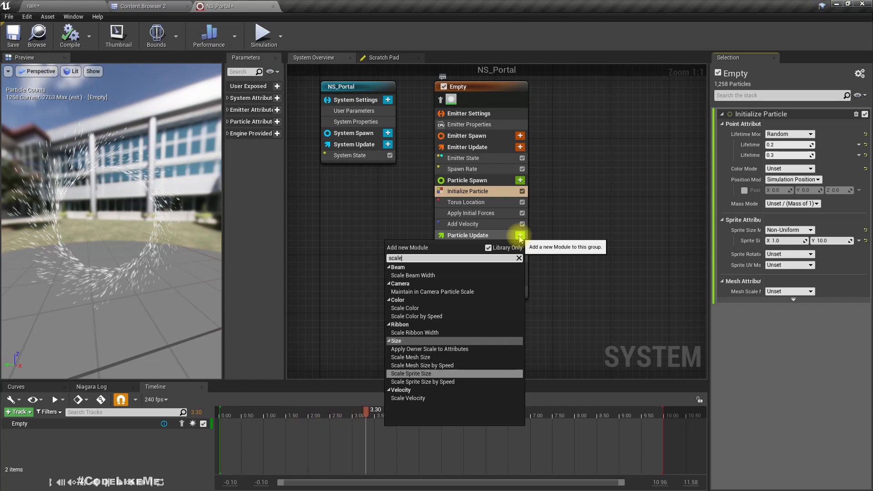
left_click(411, 373)
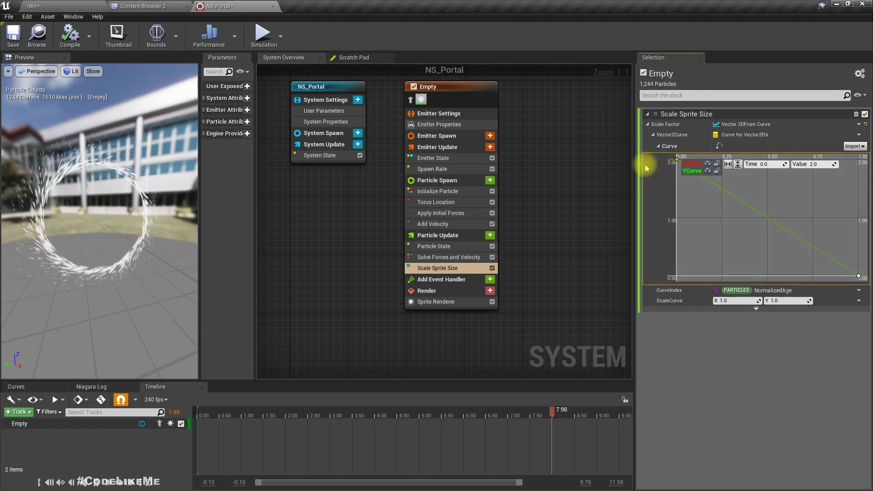
- Give the first sprite size curve key Auto interpolation so it eases smoothly from 2 to 0
right_click(674, 162)
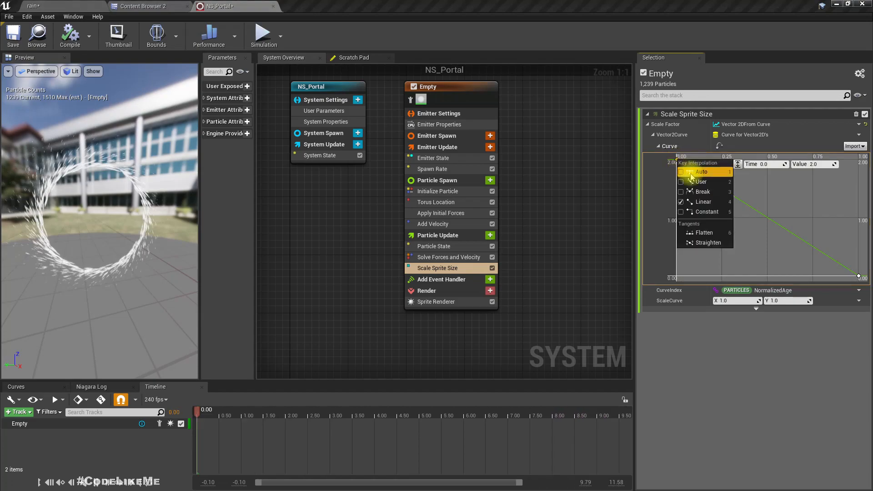
left_click(701, 171)
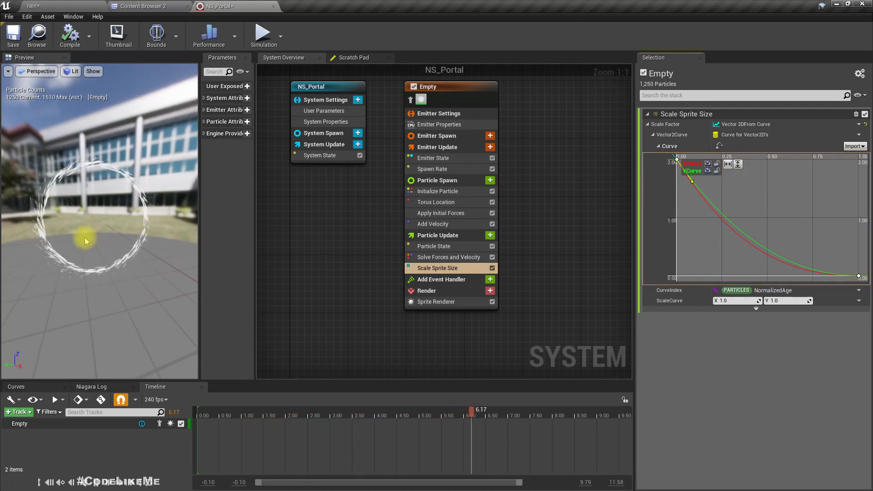
mouse_move(445, 194)
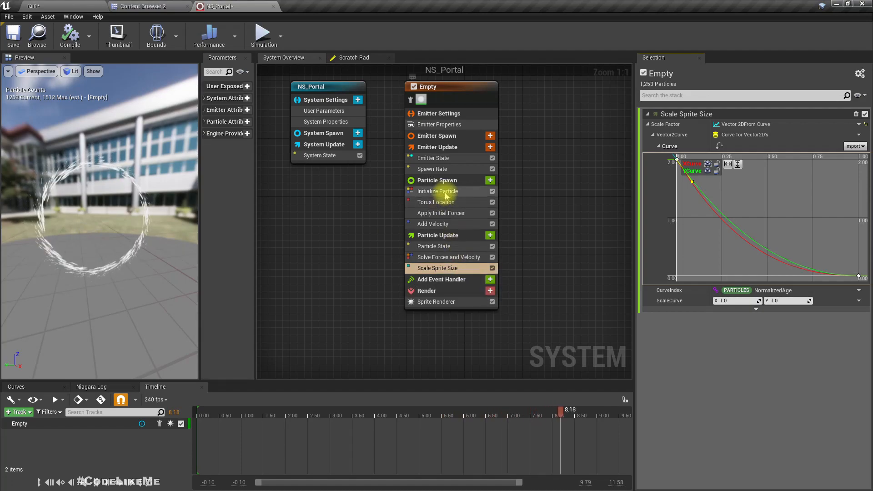
- Set Initialize Particle Lifetime Max to 0.5 and review the Spawn Rate module
left_click(438, 191)
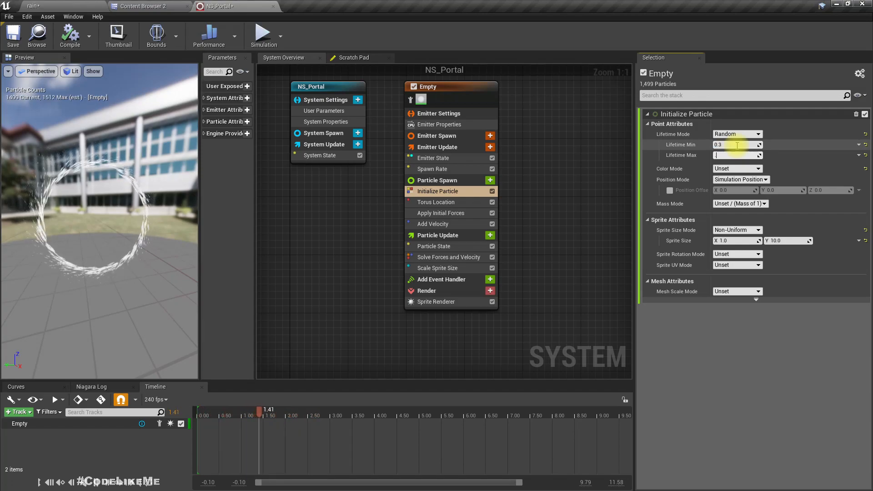
type("0.5")
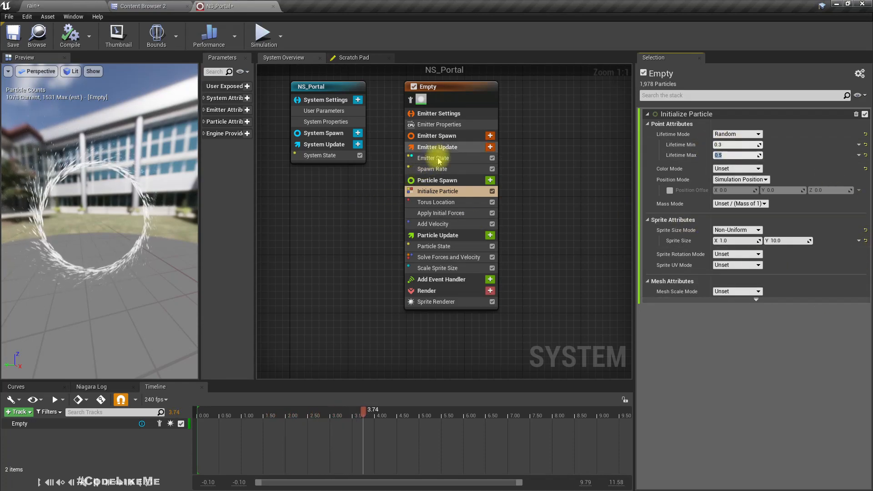
left_click(432, 169)
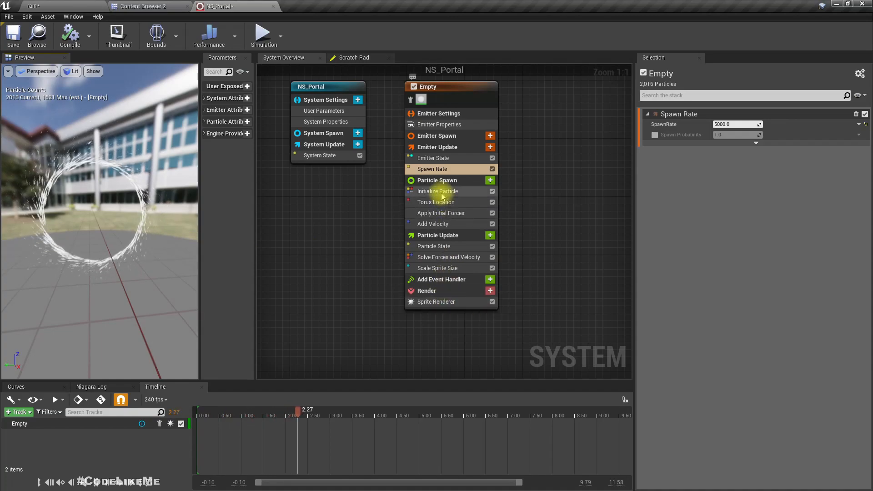
left_click(437, 191)
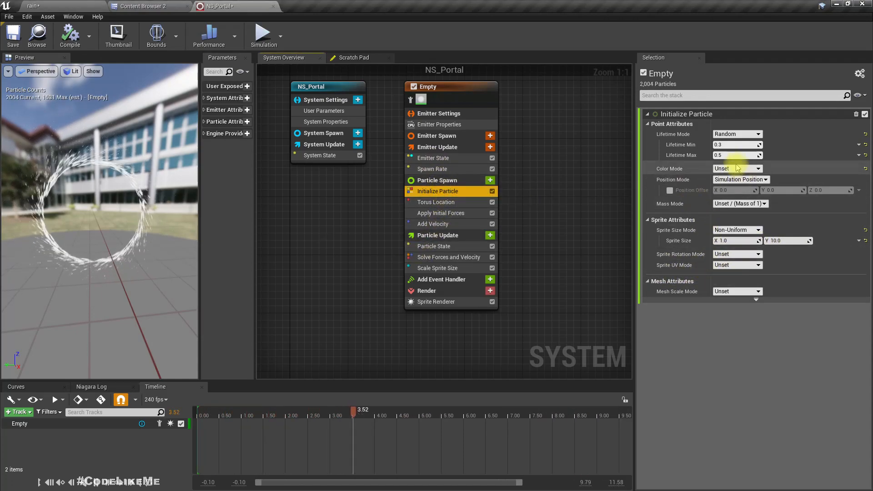
- Make particle colour Direct Set bright orange (R 100, G 22.9, B 0)
left_click(737, 168)
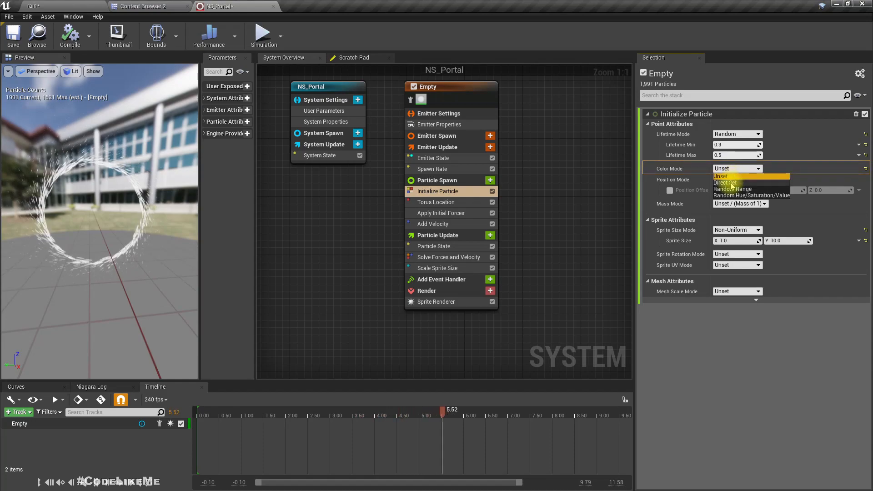
left_click(724, 182)
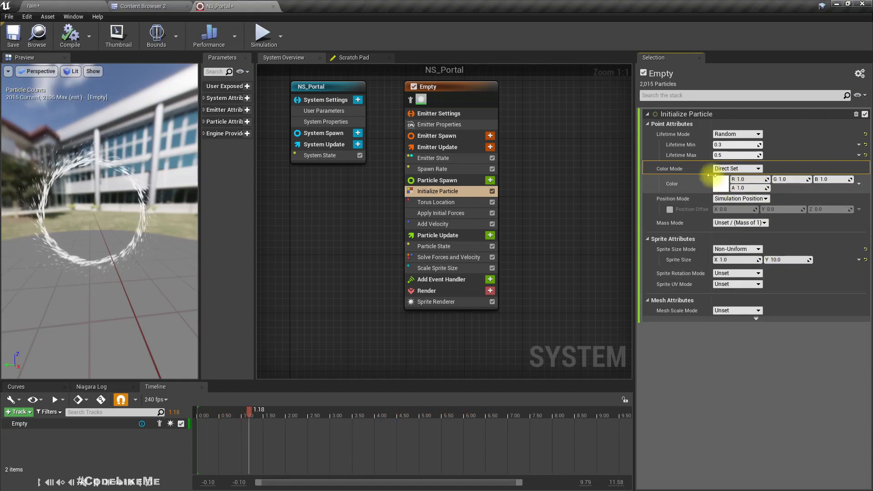
left_click(719, 184)
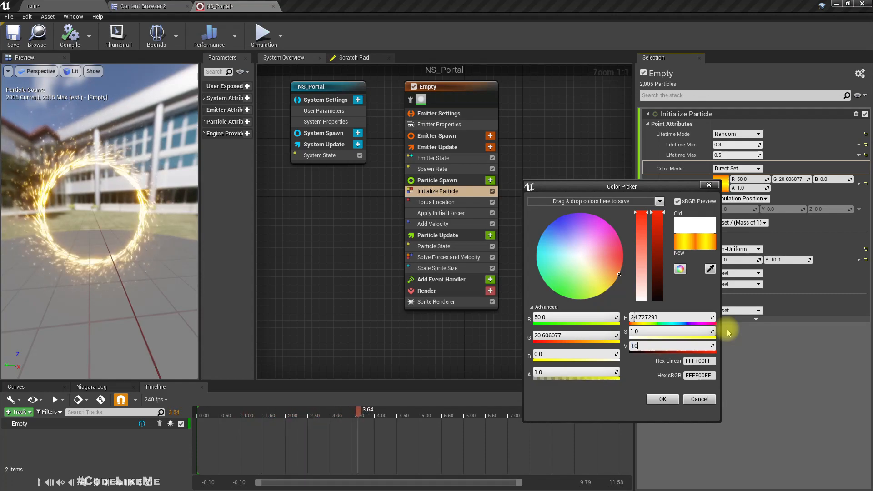
type("100.0")
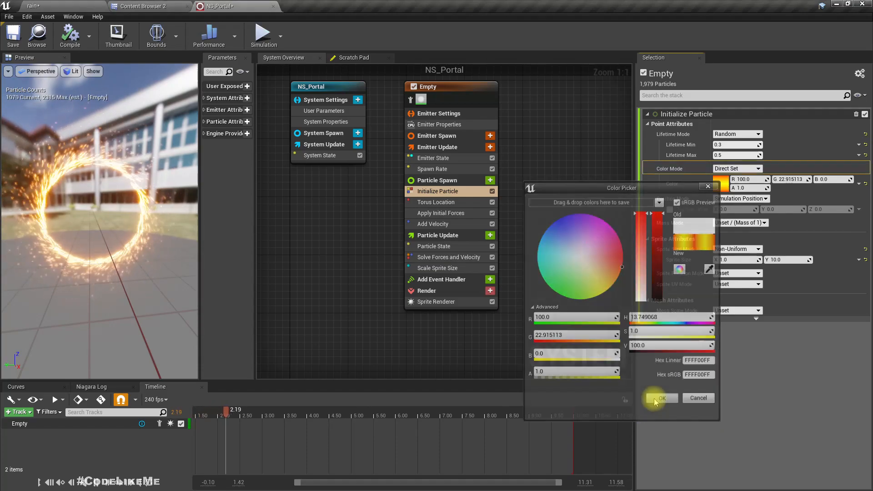
left_click(661, 397)
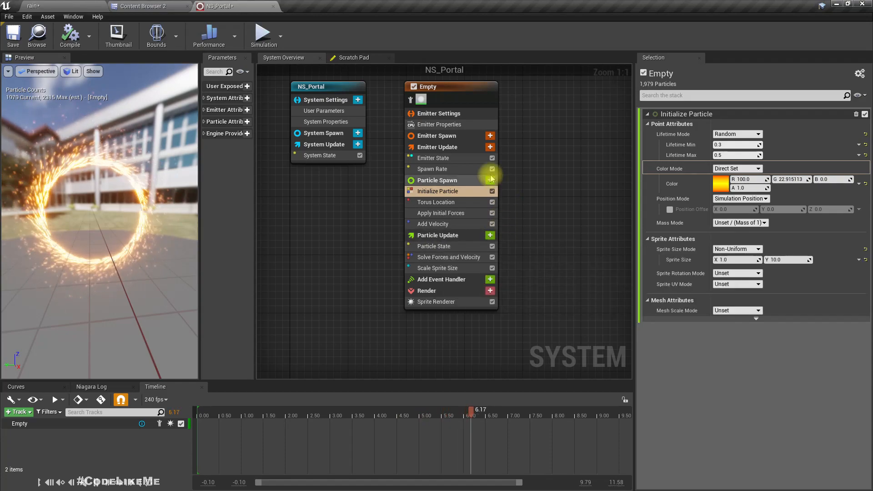
- Add a ray-traced Collision module to Particle Update and review its settings
left_click(490, 234)
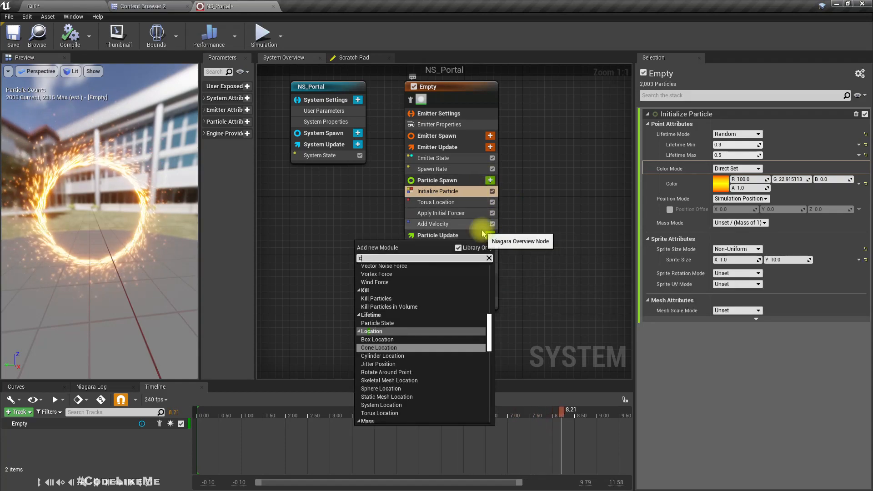
left_click(378, 346)
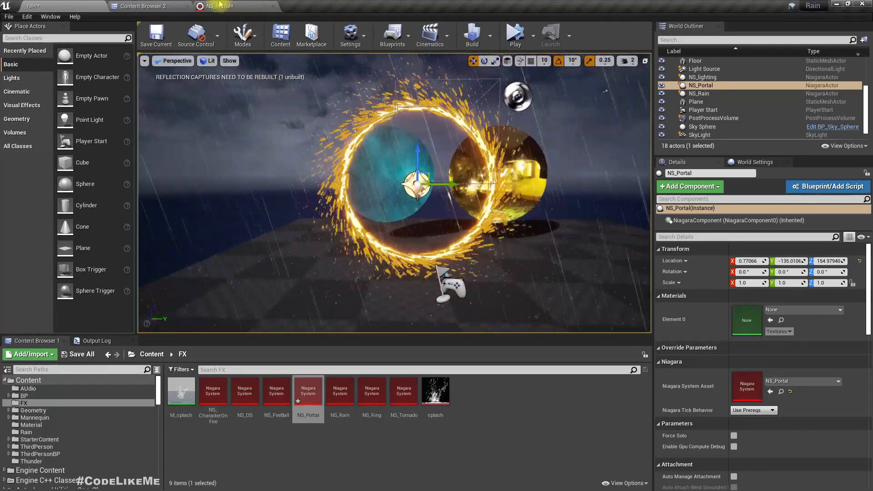
double_click(308, 390)
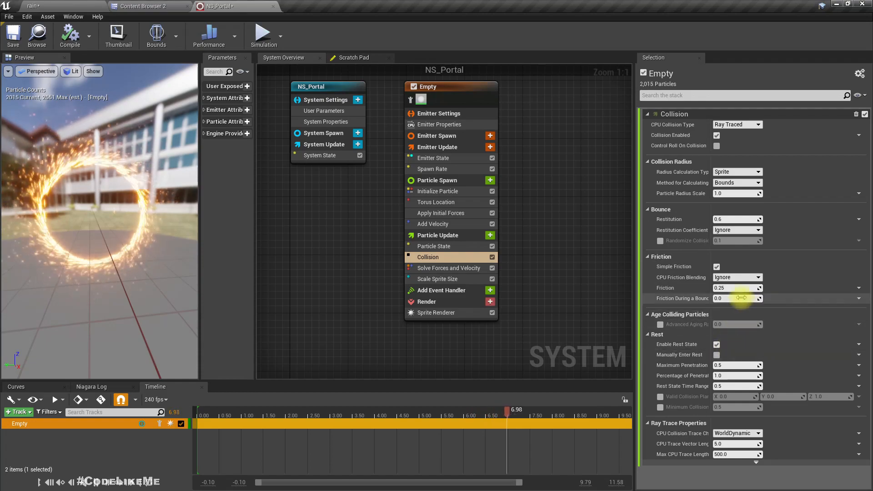
mouse_move(677, 325)
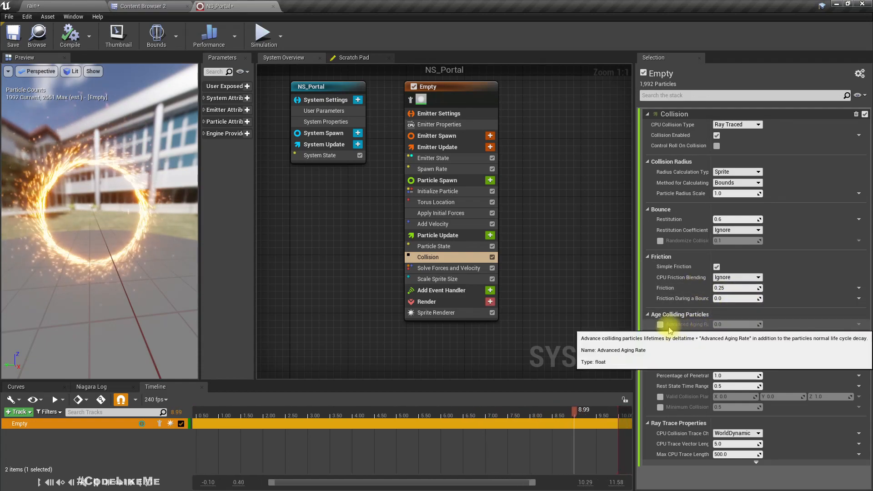
left_click(661, 325)
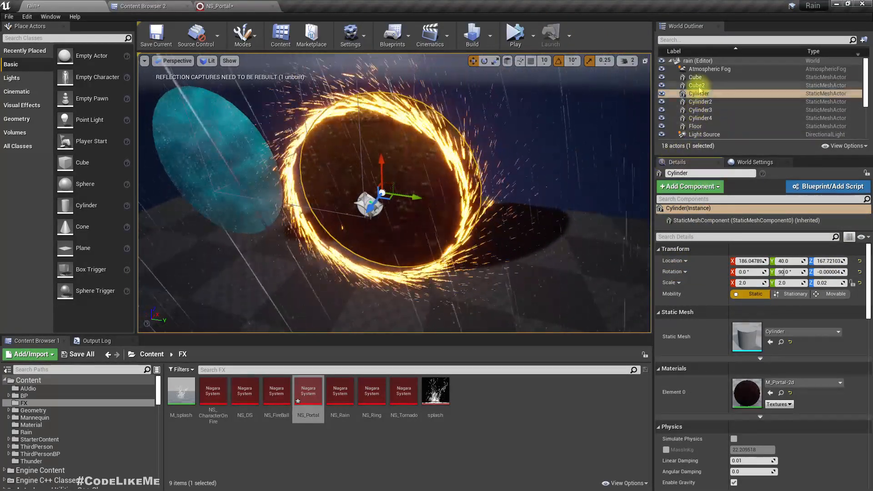
- Select an effect actor in the World Outliner to check the ring around the portal disc
scroll("down", 3)
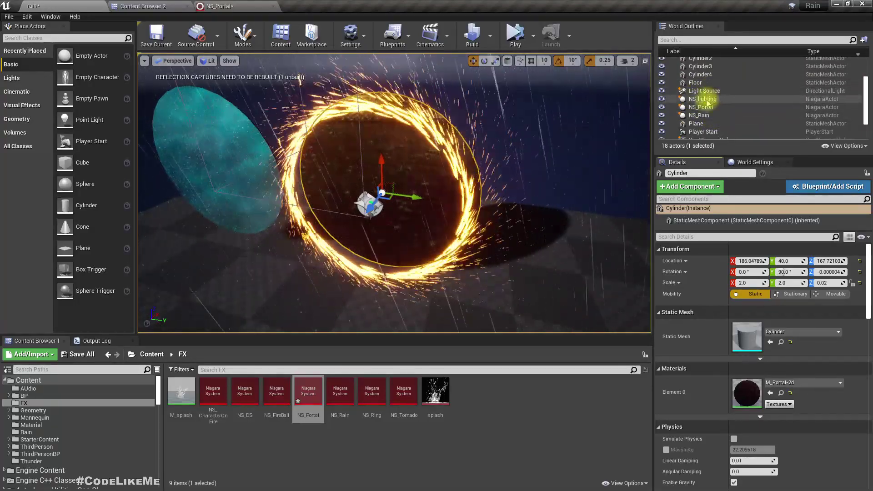
left_click(703, 107)
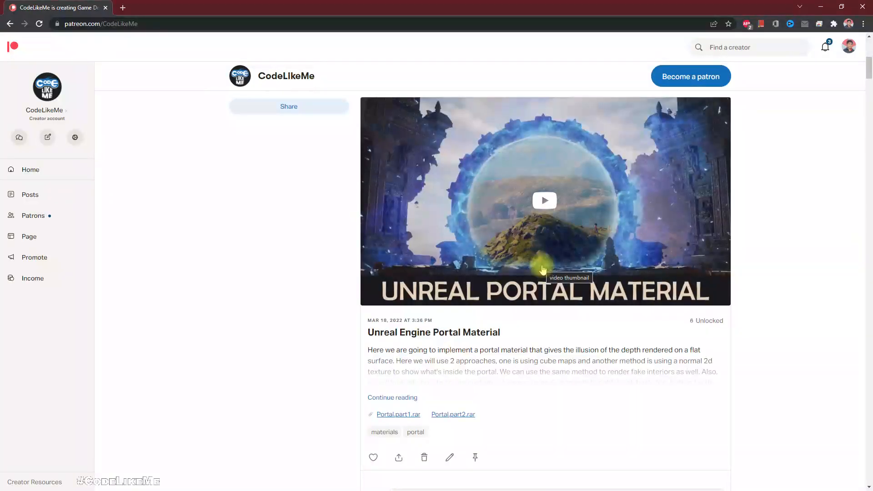
scroll("down", 3)
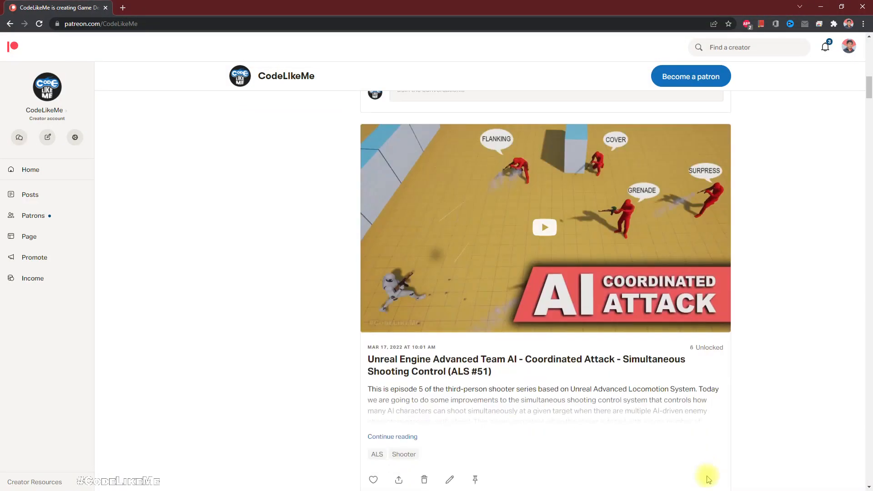
scroll("down", 3)
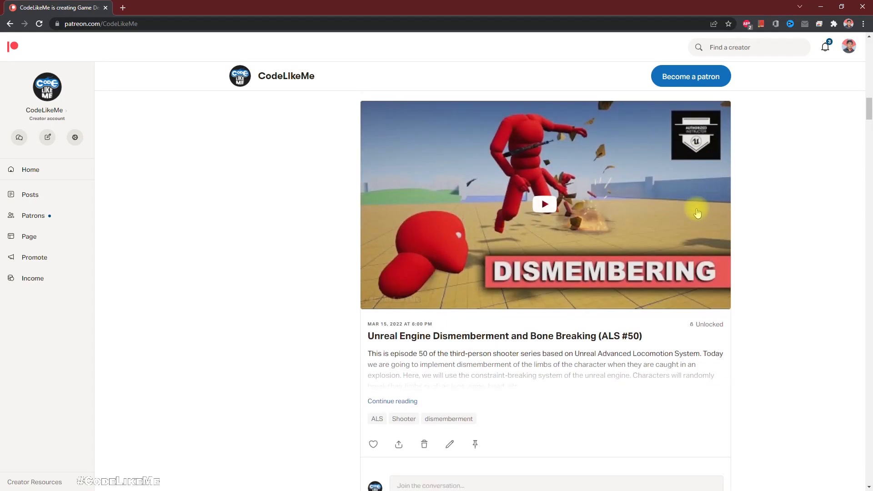
scroll("down", 3)
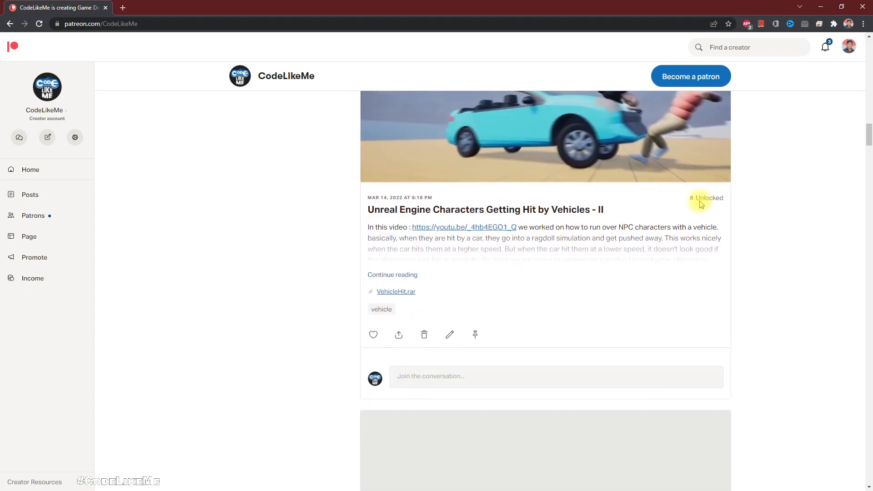
scroll("down", 3)
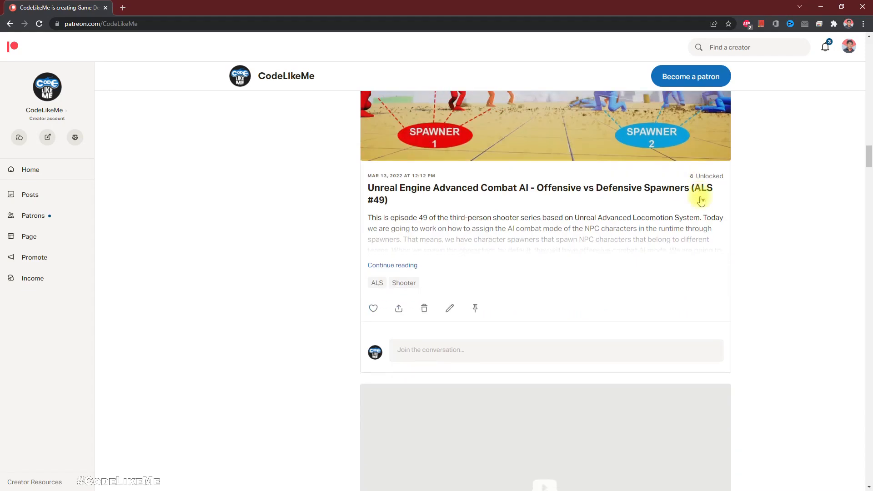
scroll("down", 3)
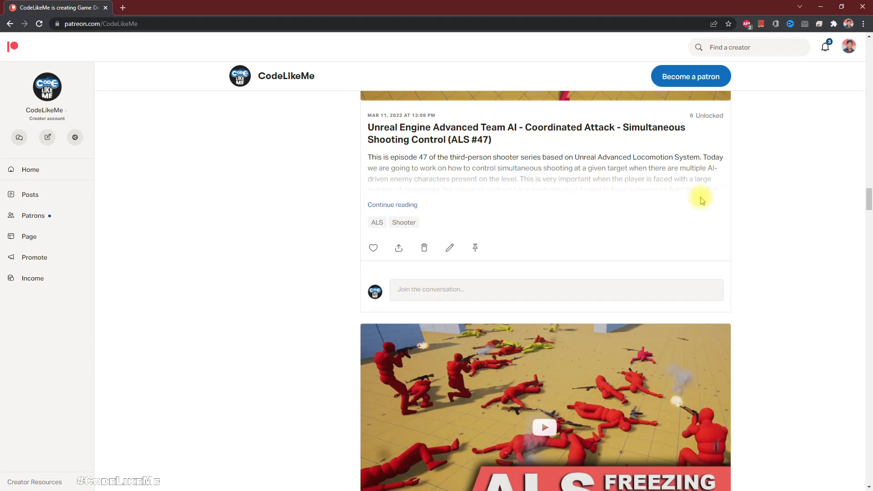
scroll("down", 3)
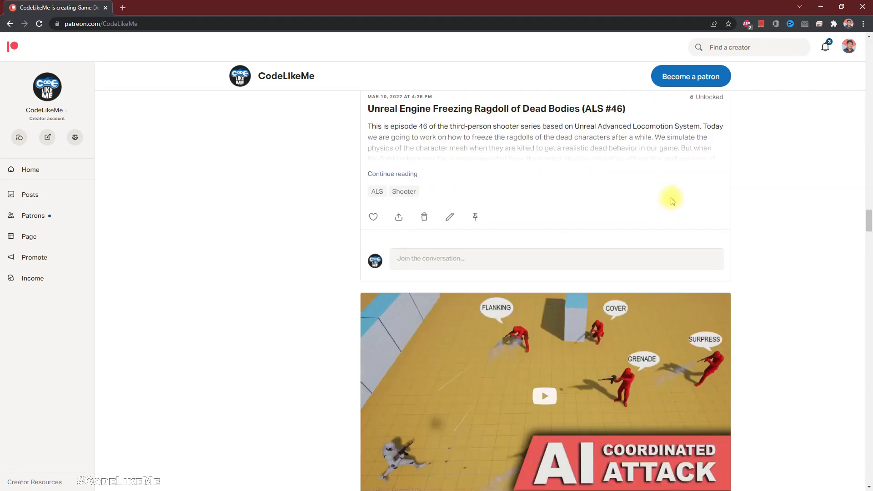
scroll("down", 3)
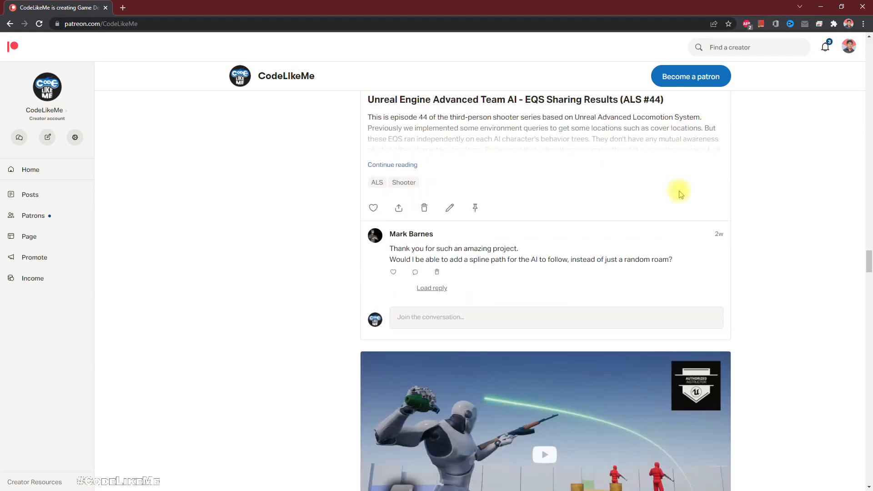
scroll("down", 3)
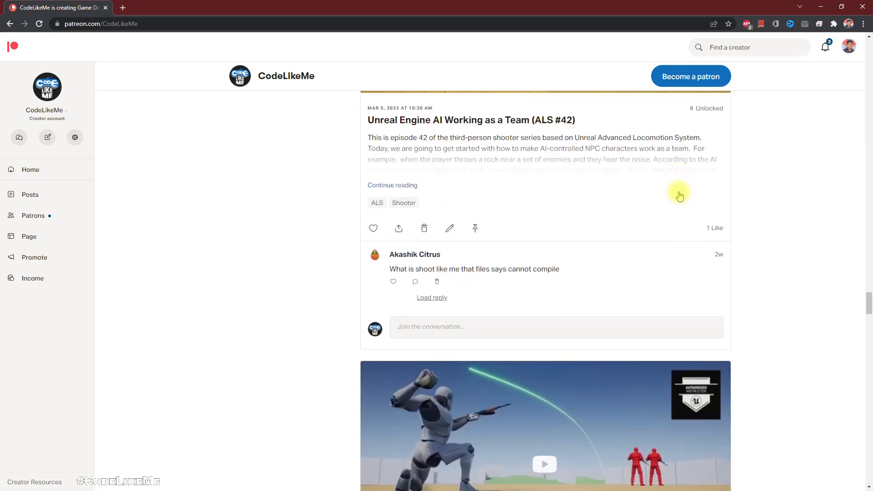